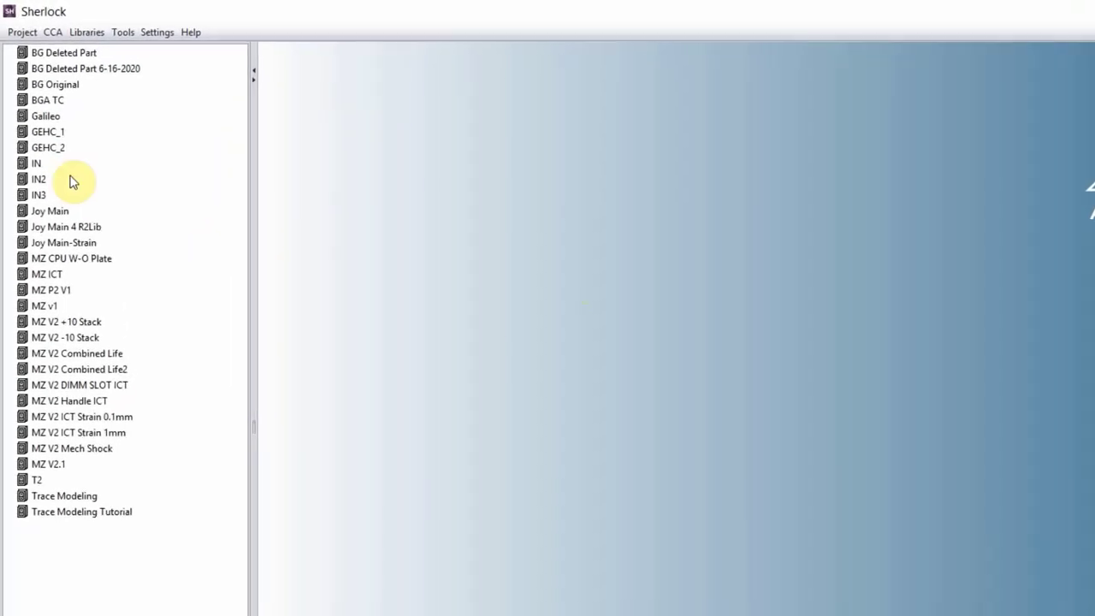
Start an ODB++ archive import from the Project menu.
left_click(22, 32)
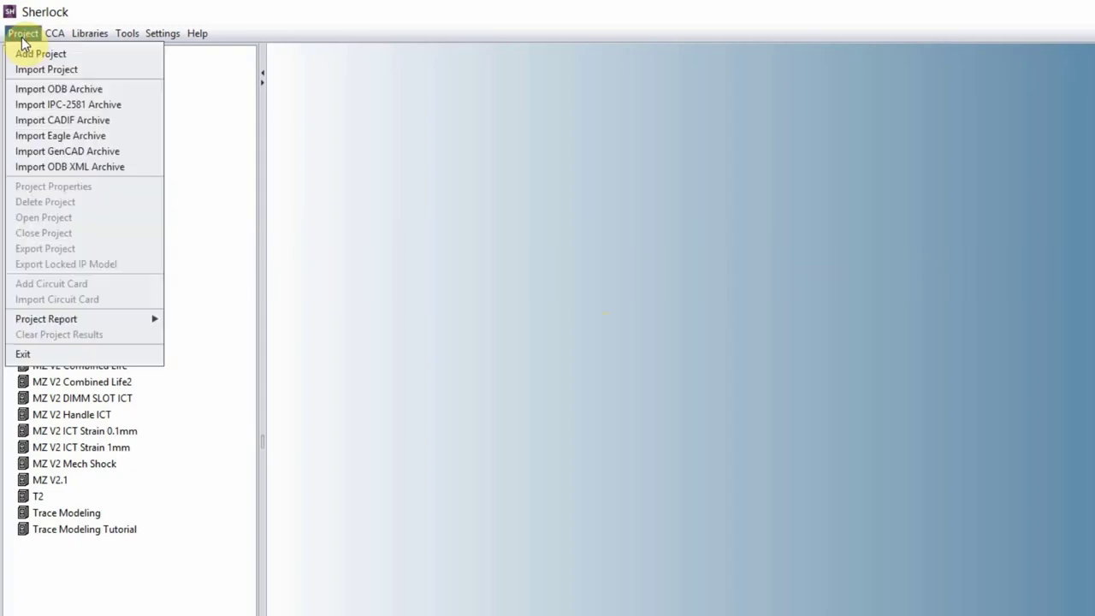
left_click(59, 89)
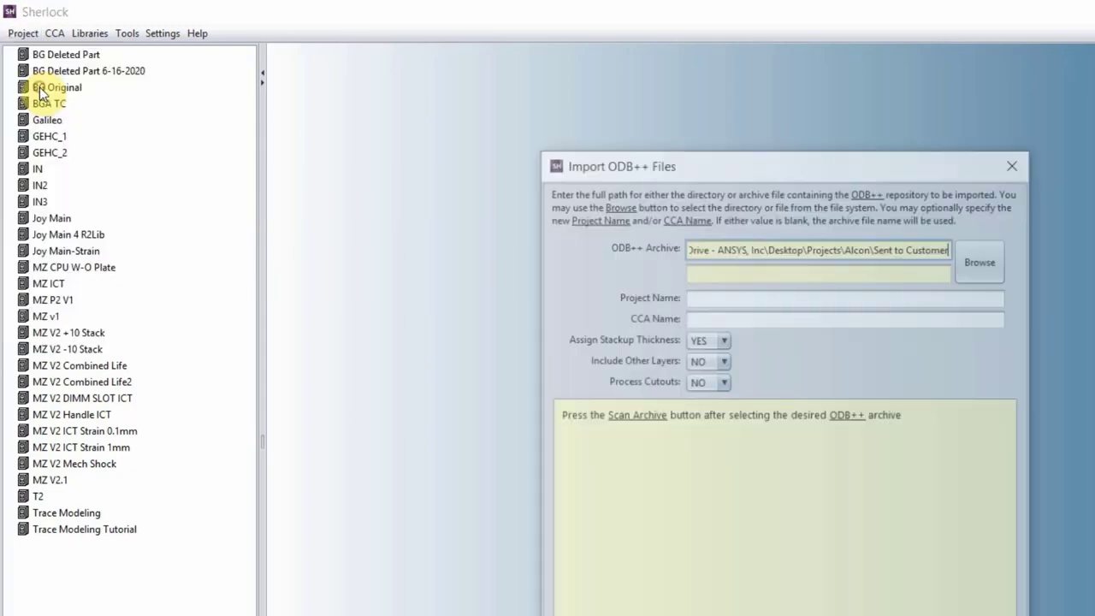
Browse to C:\Program Files\ANSYS Inc\v202\sherlock\tutorial and pick ODB++ Tutorial.tgz as the archive.
left_click(978, 263)
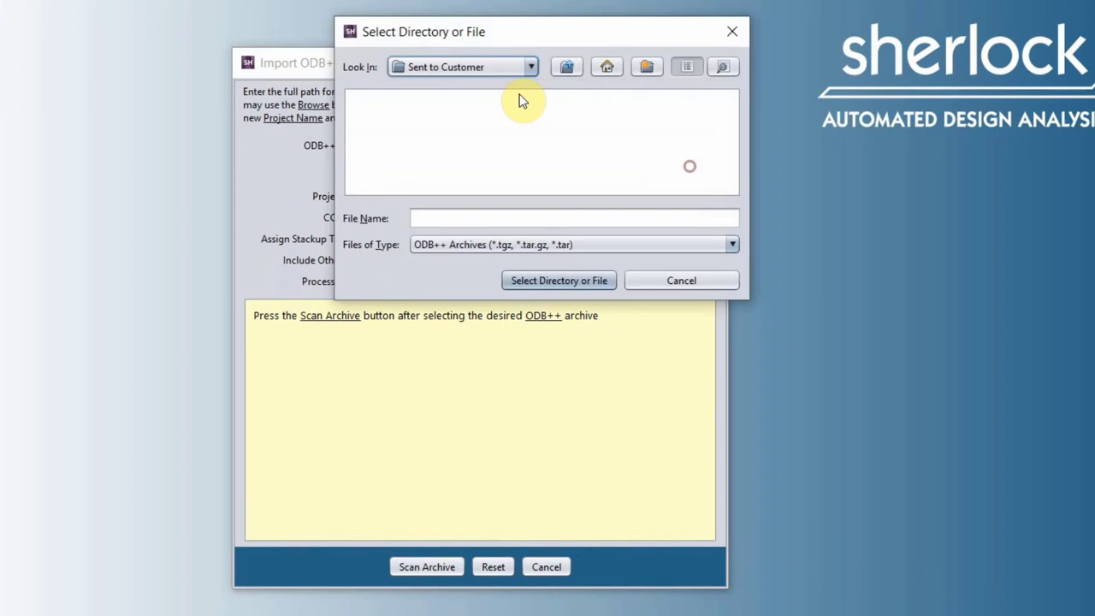
left_click(529, 67)
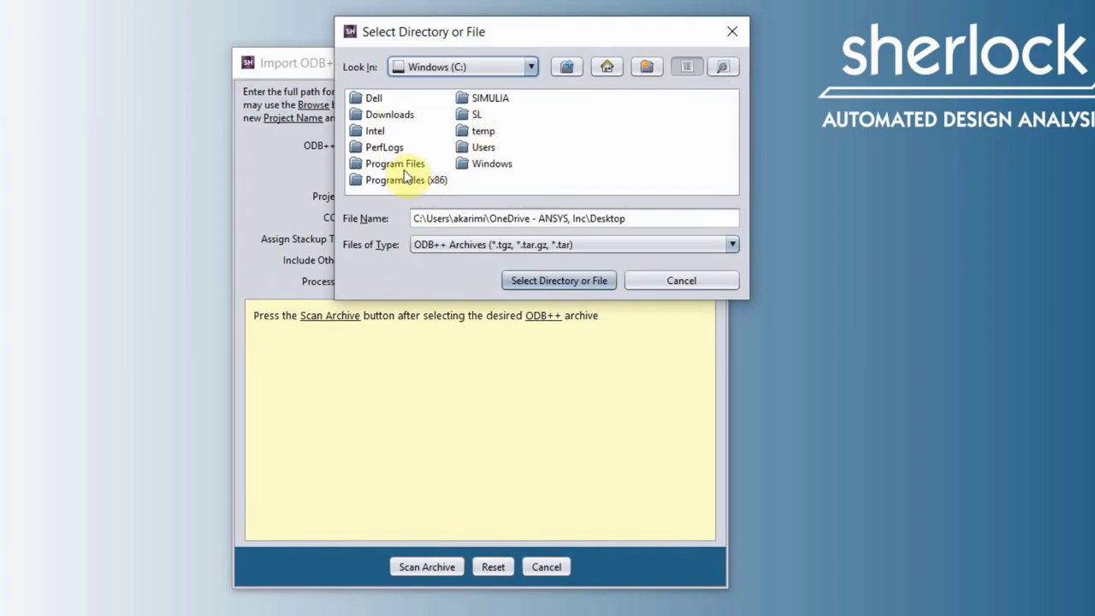
double_click(393, 164)
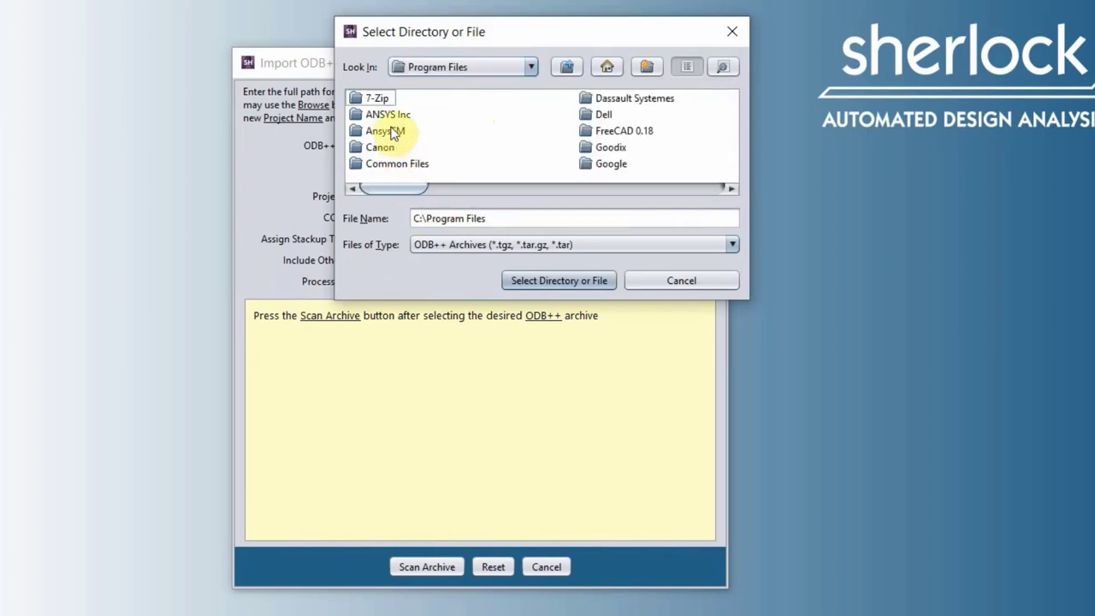
double_click(388, 113)
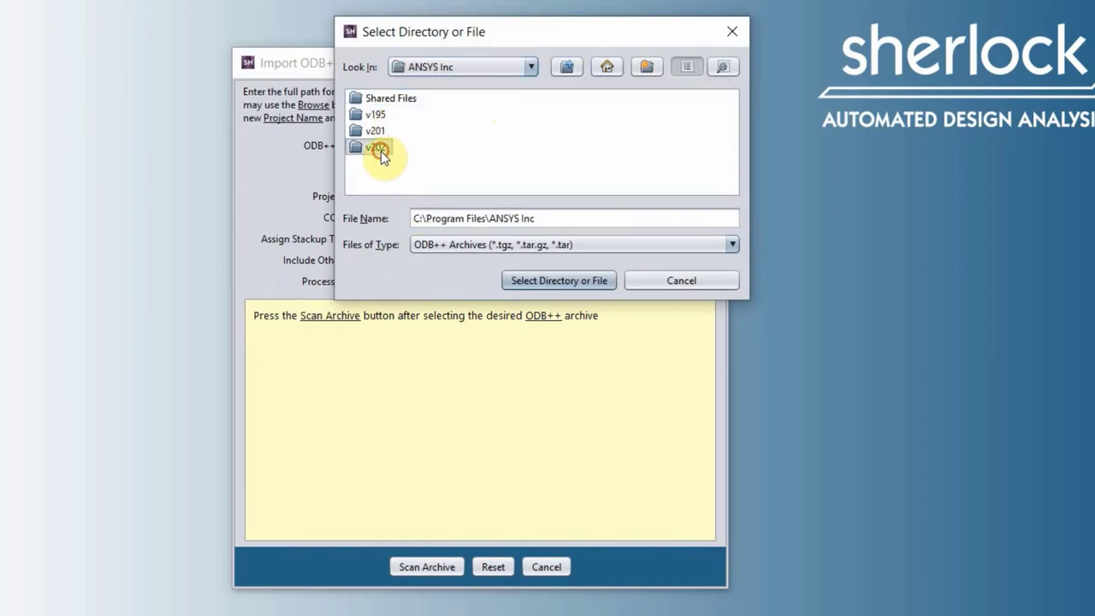
left_click(375, 148)
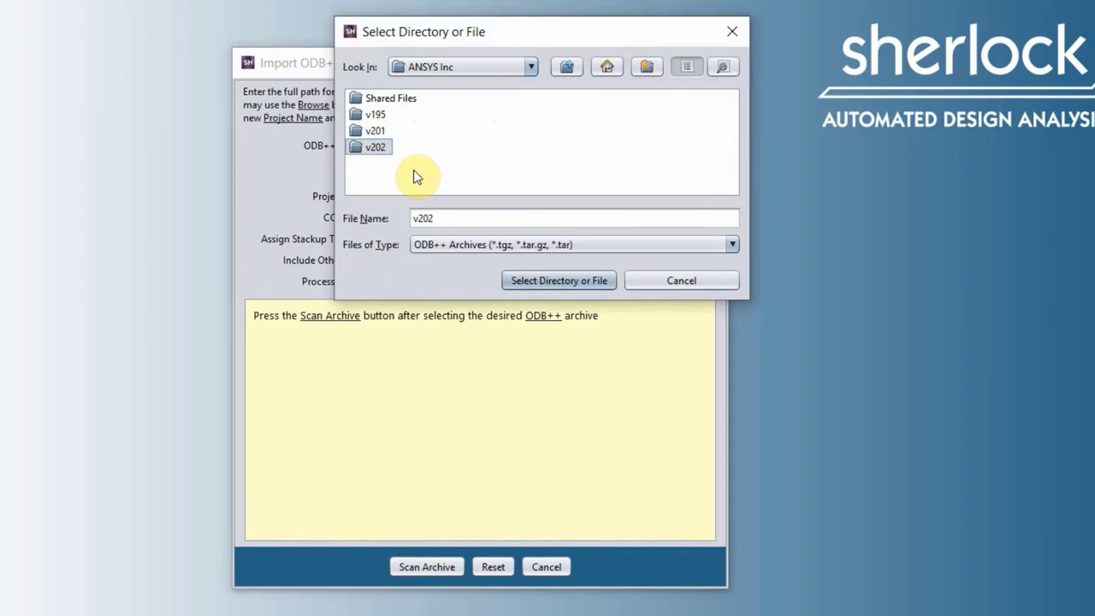
left_click(375, 147)
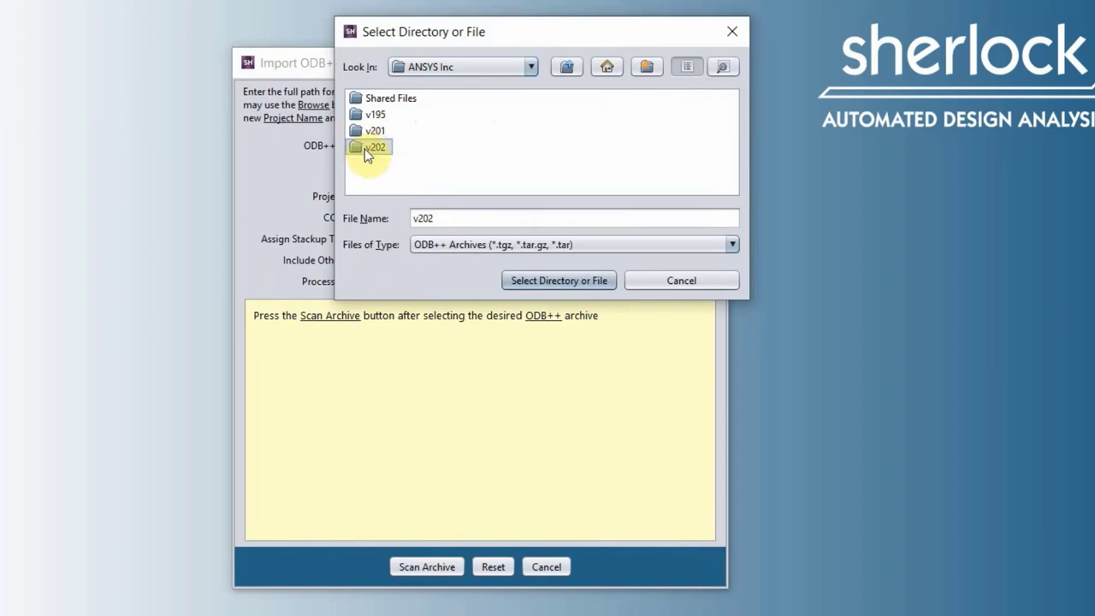
mouse_move(383, 161)
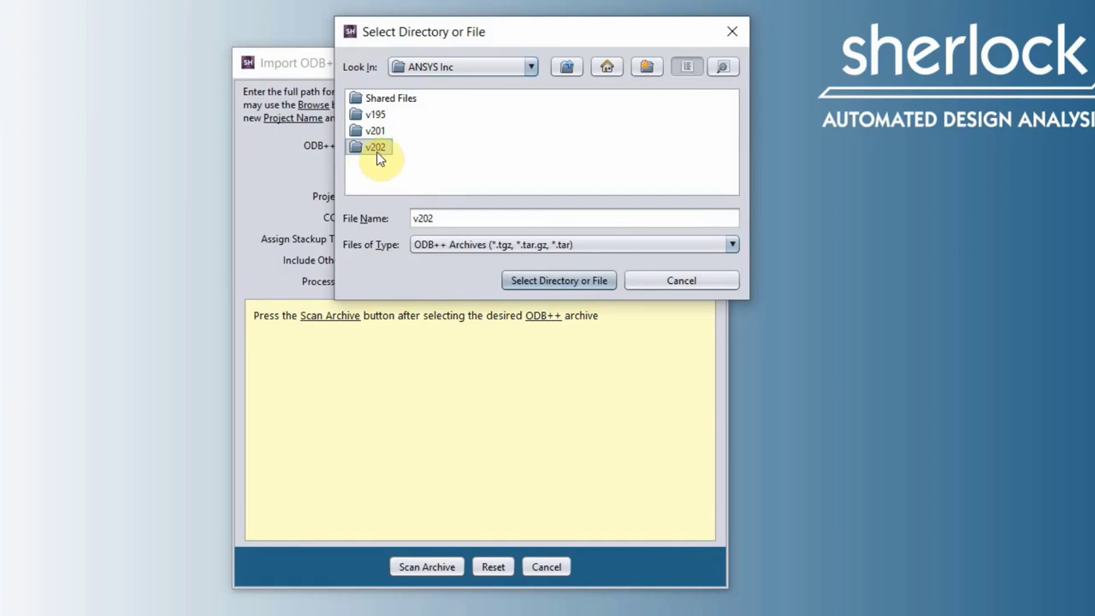
double_click(374, 147)
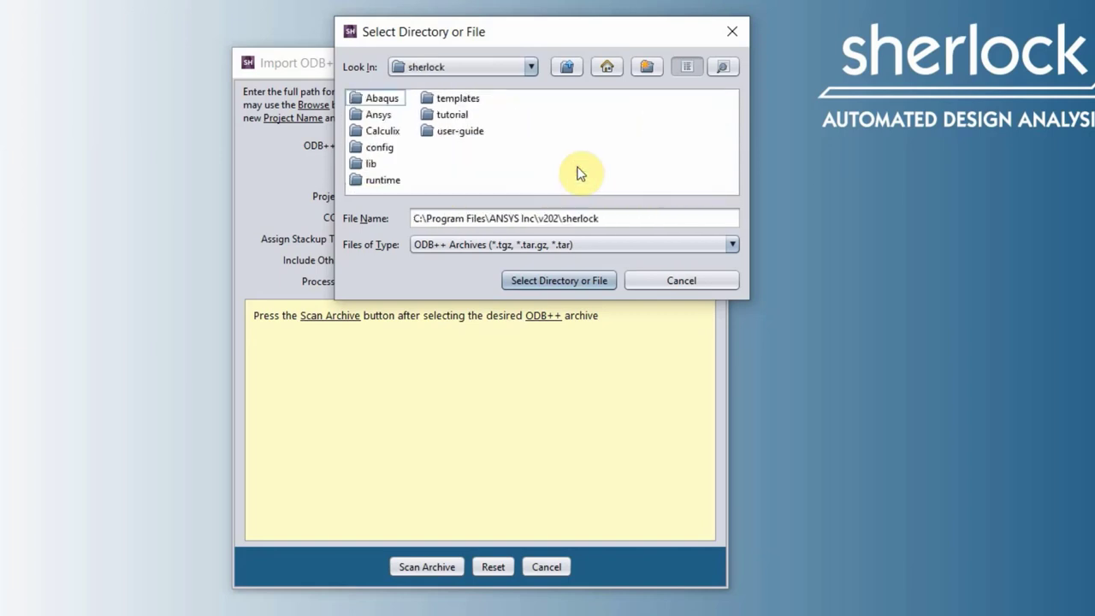
double_click(452, 112)
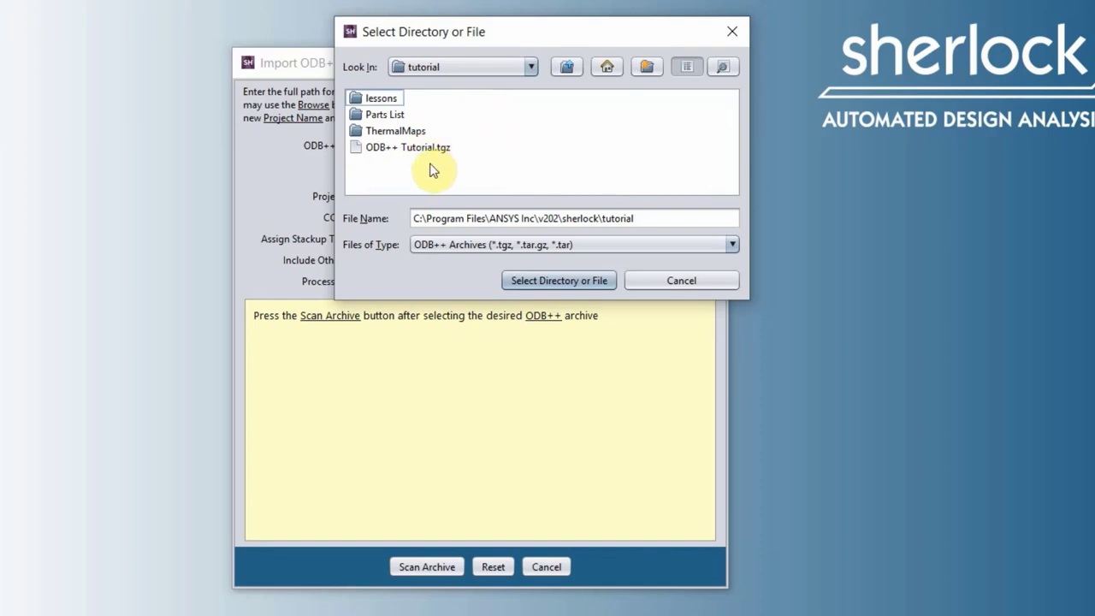
left_click(557, 281)
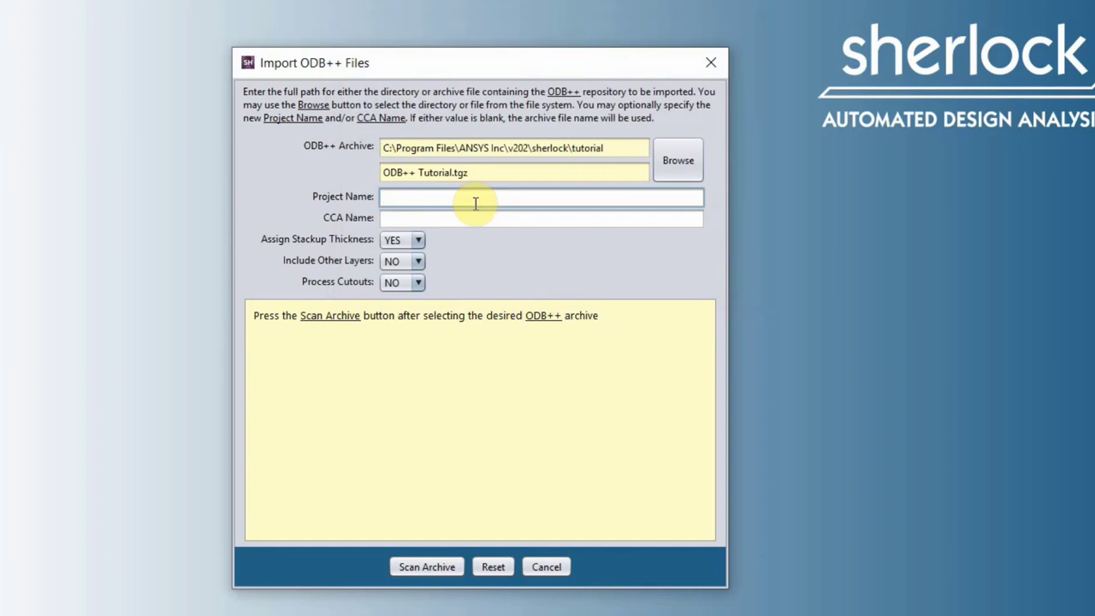
Enter 'Tutorial' as the project name and 'PCB' as the CCA name.
type("T")
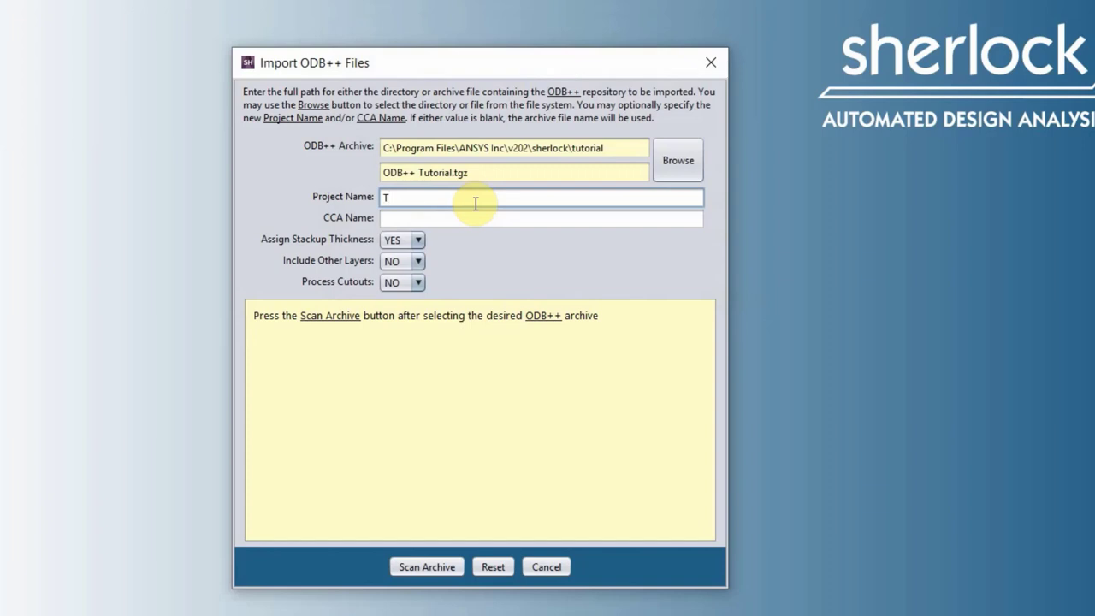
type("utorial")
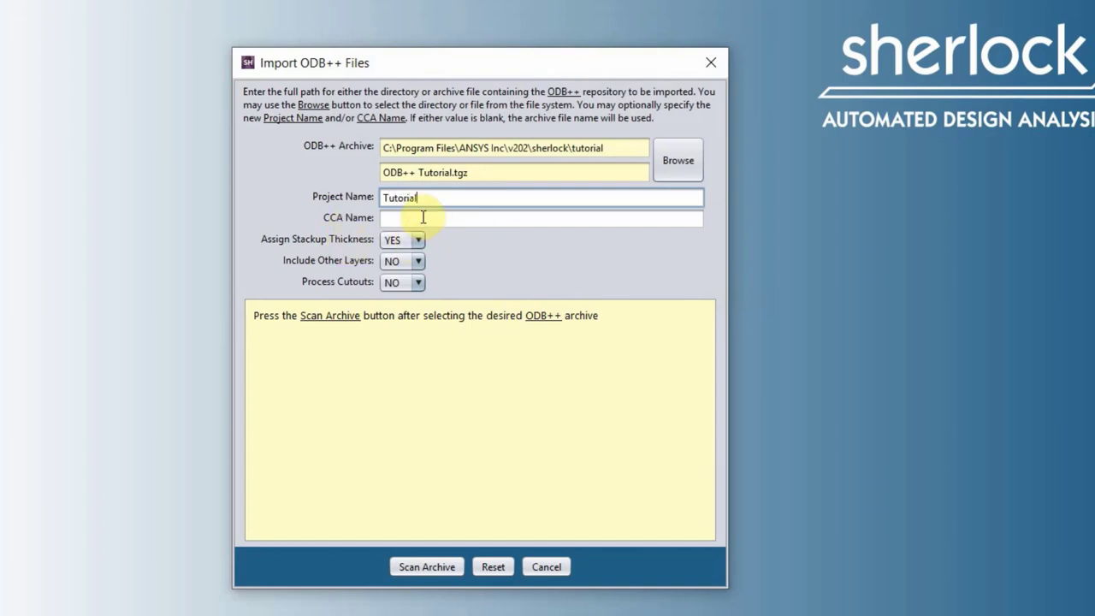
type("P")
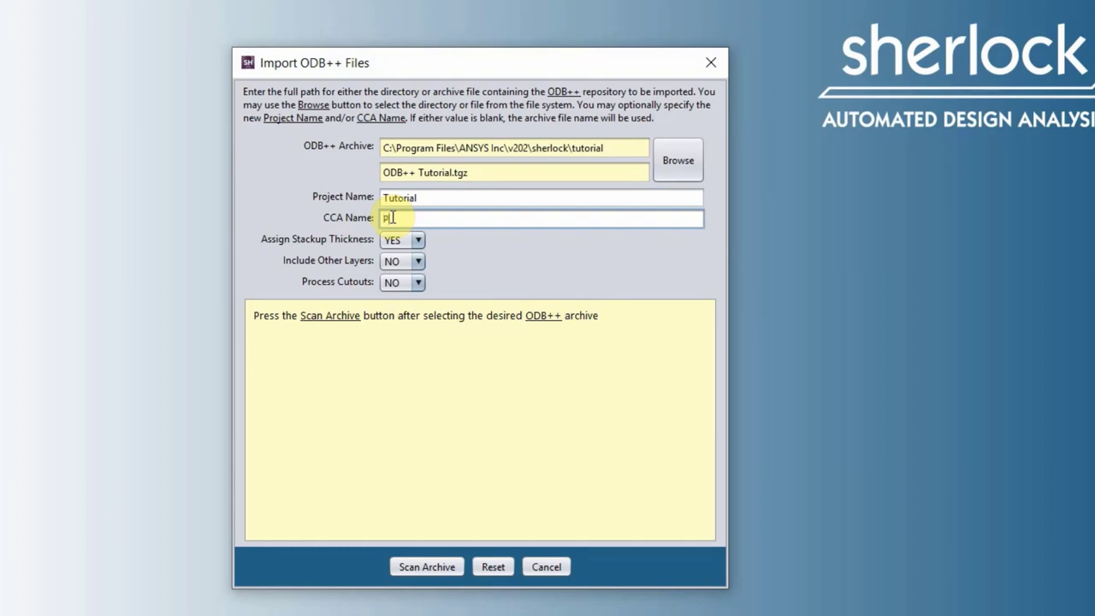
type("CB")
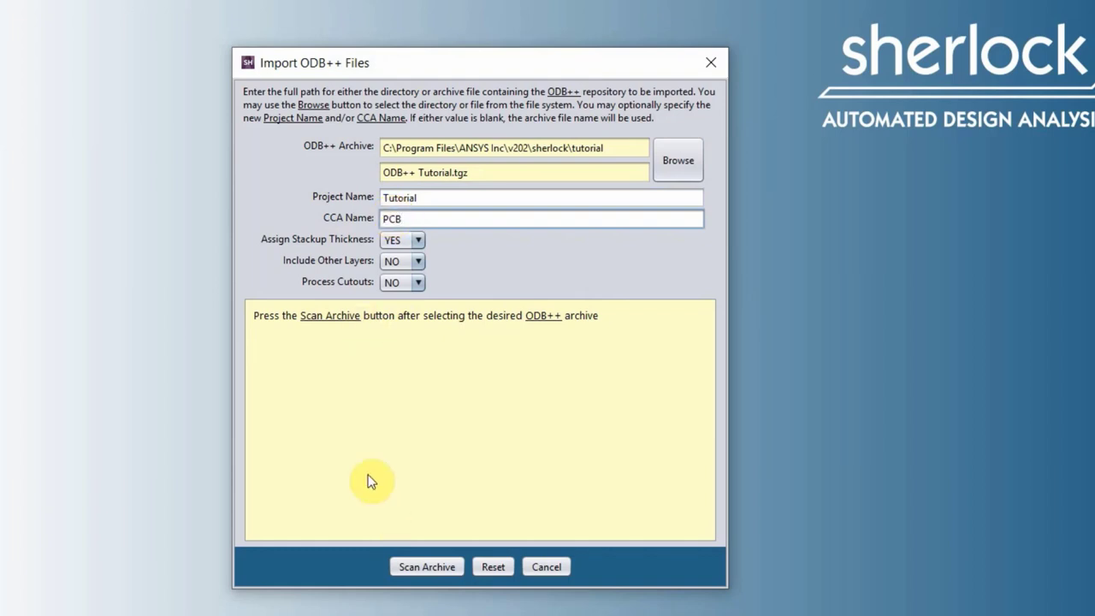
left_click(541, 219)
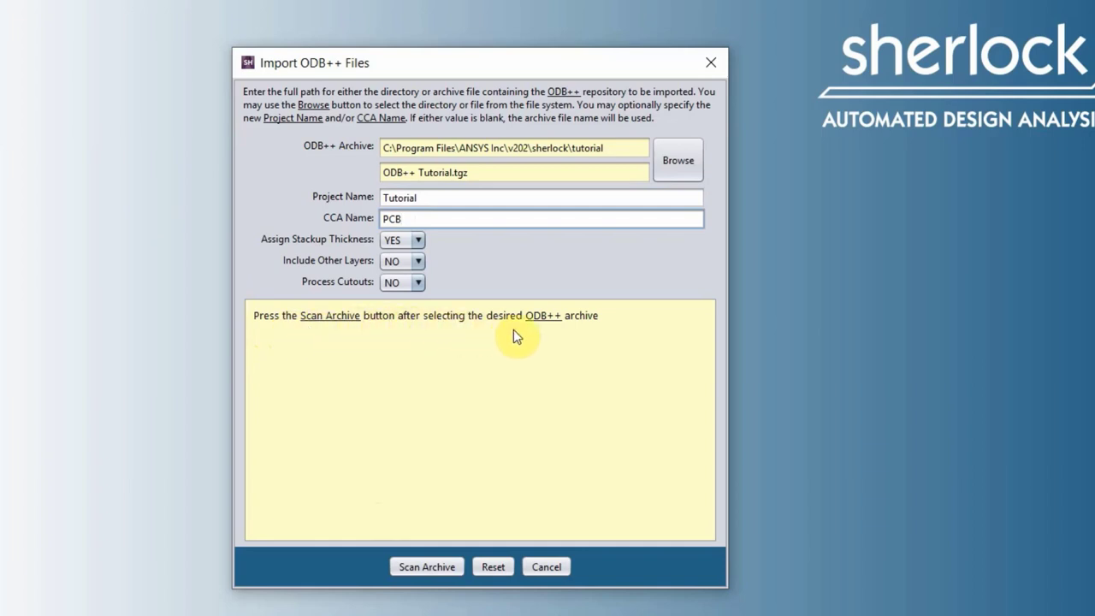
Scan the archive and accept the component property mapping so import actions are listed.
left_click(426, 566)
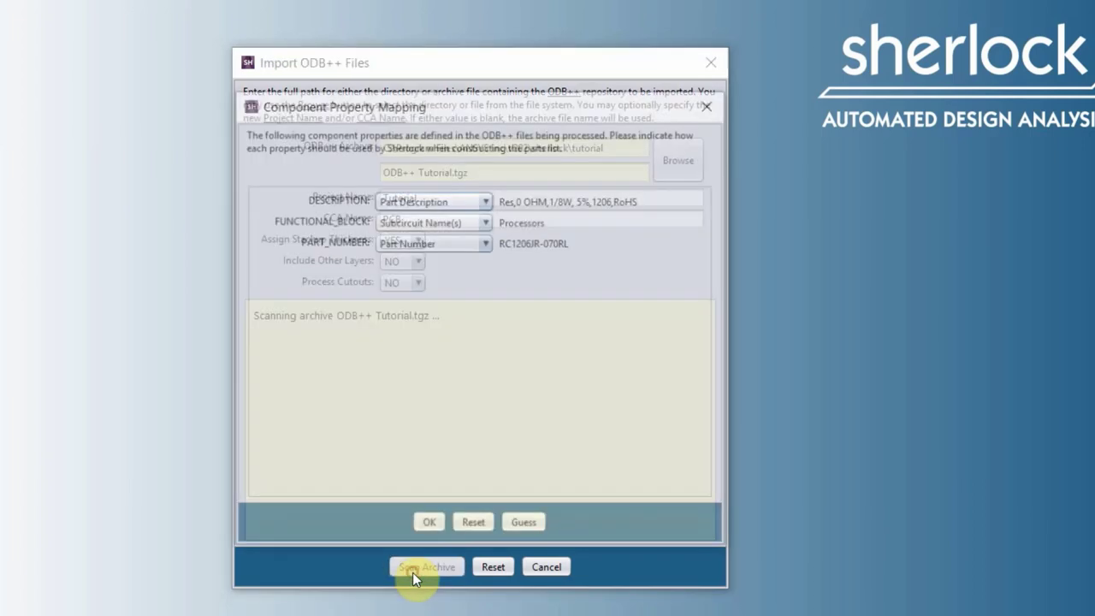
left_click(426, 566)
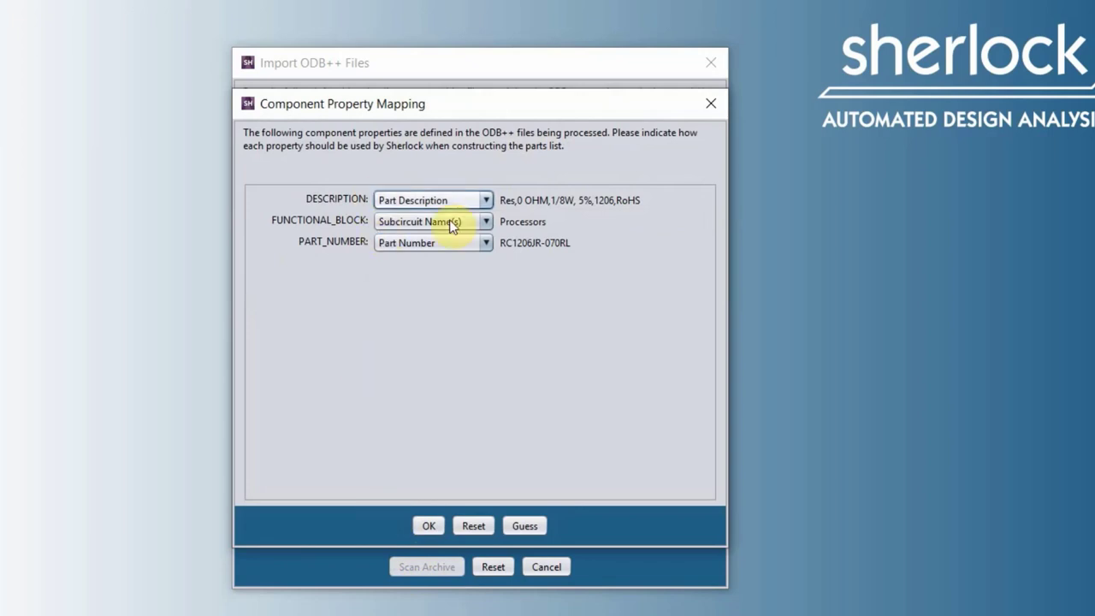
mouse_move(375, 318)
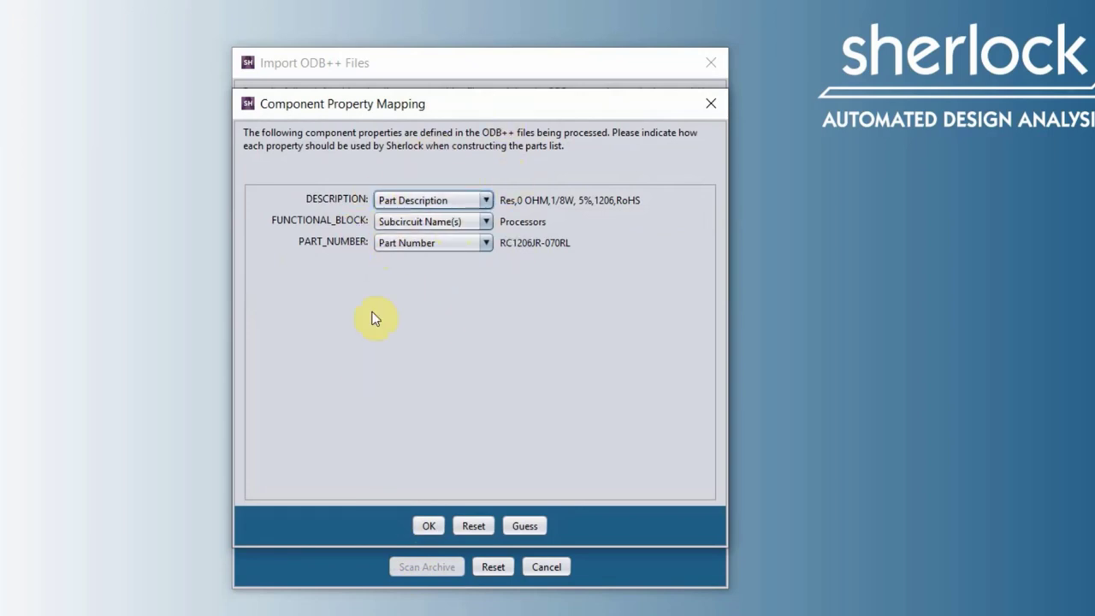
left_click(428, 526)
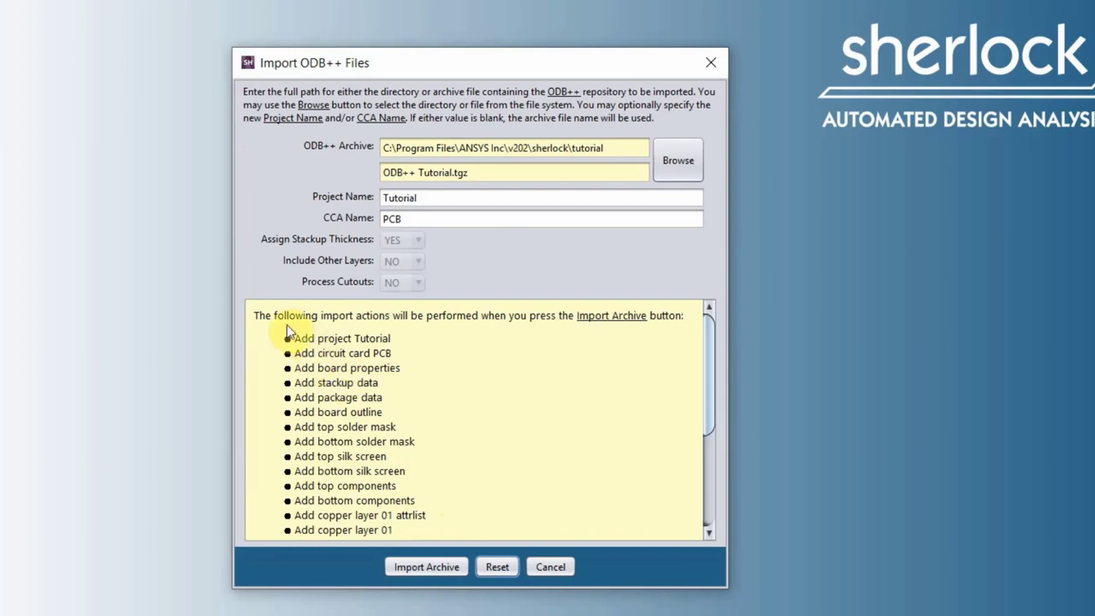
mouse_move(356, 362)
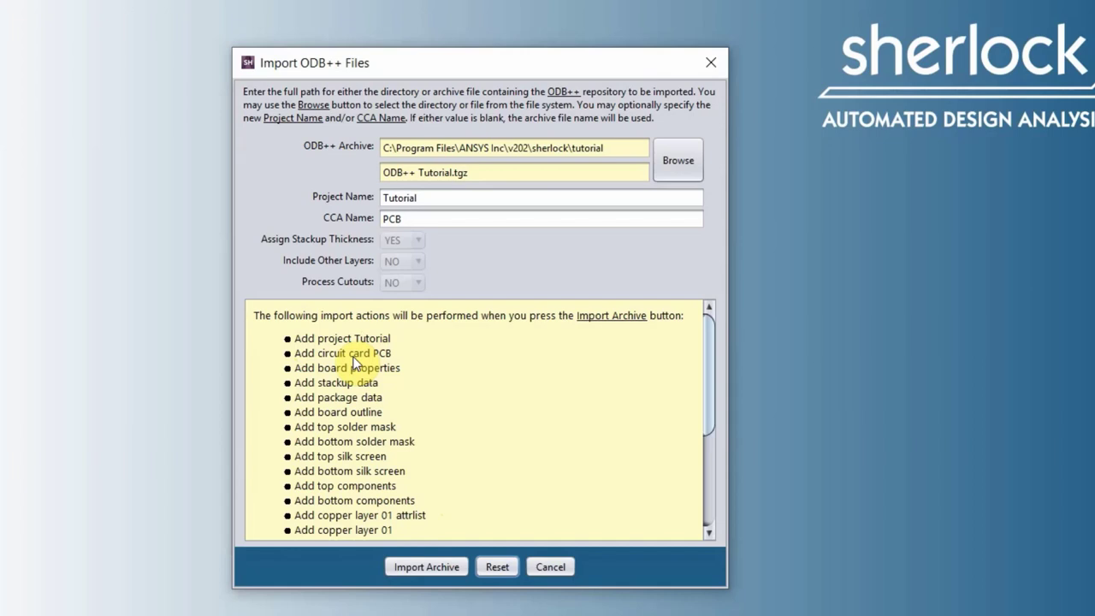
mouse_move(393, 363)
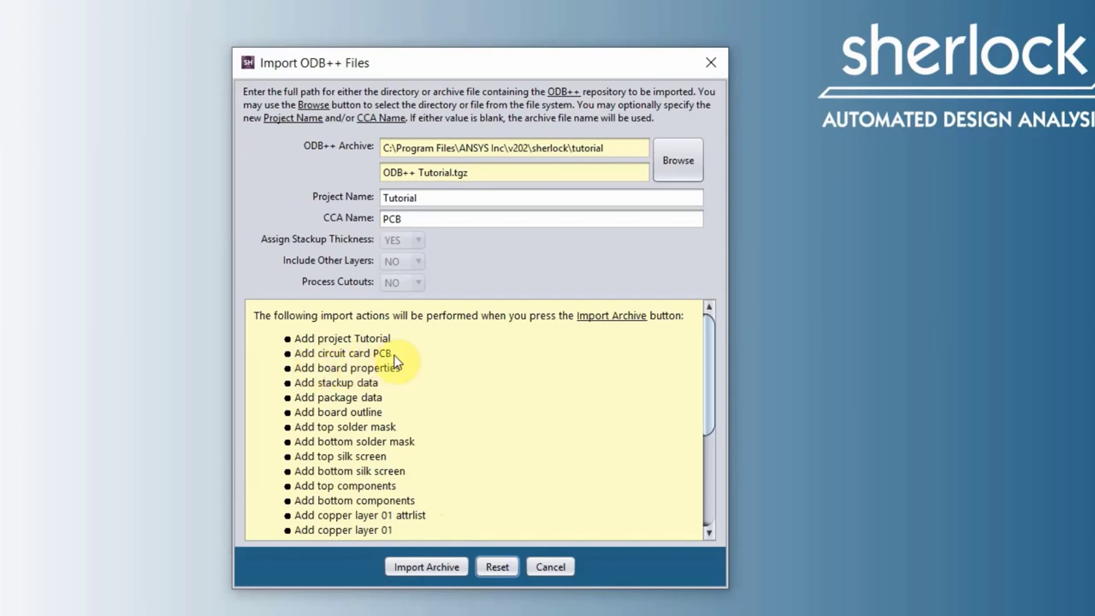
scroll("down", 3)
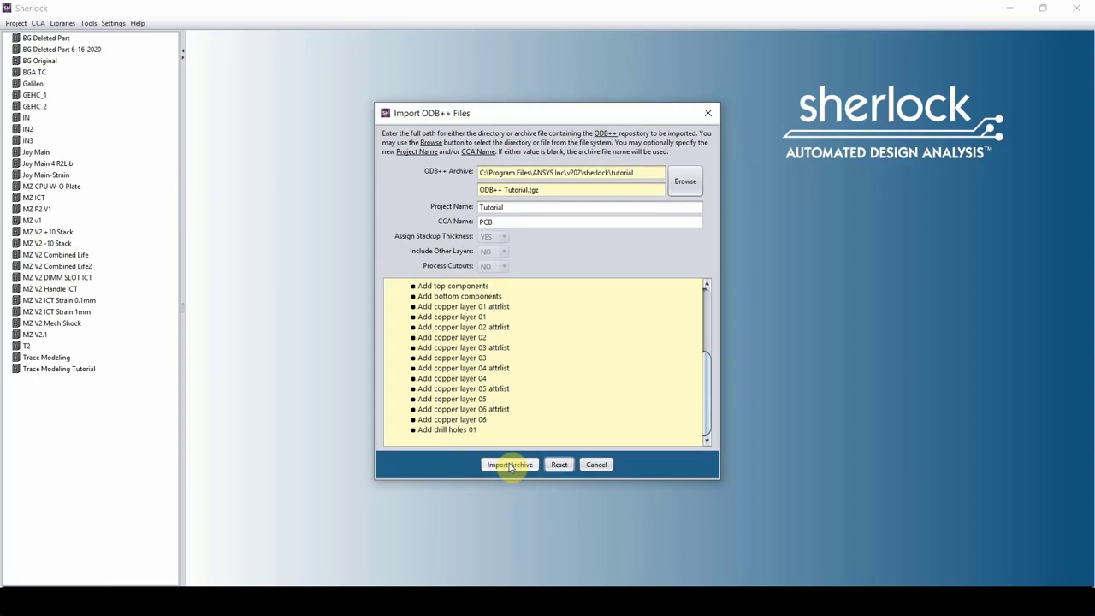
Import the archive and scroll the tree to the new Tutorial project's PCB card.
left_click(510, 464)
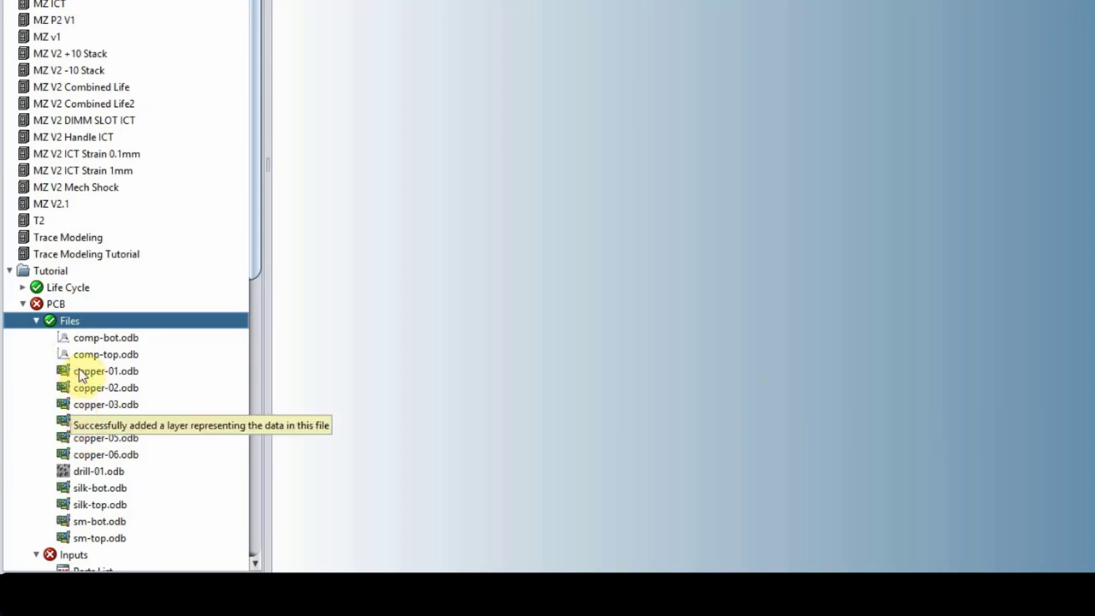
scroll("down", 3)
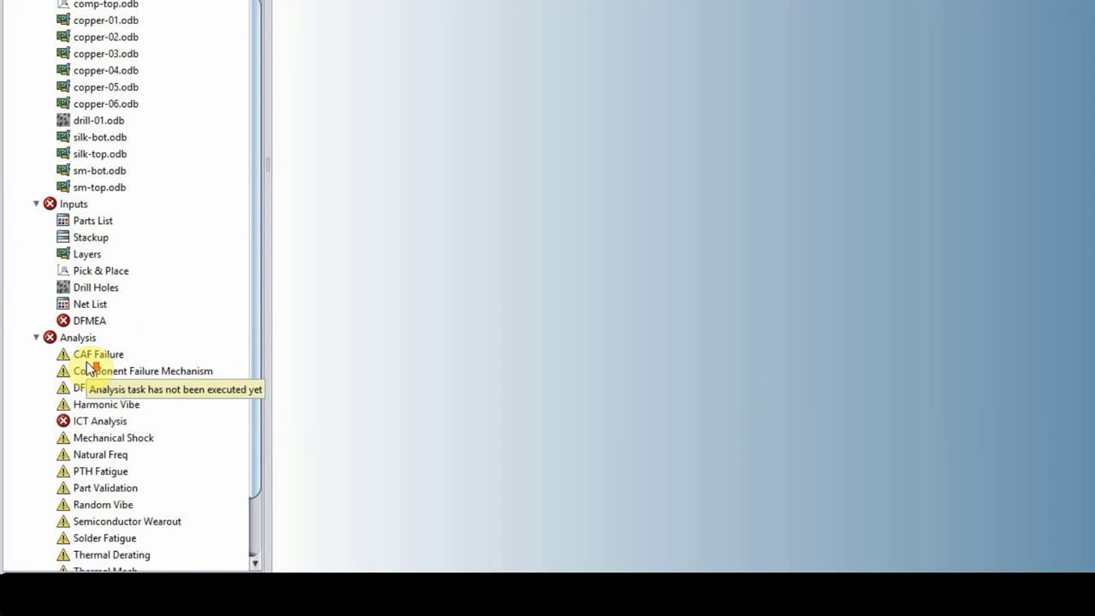
scroll("down", 3)
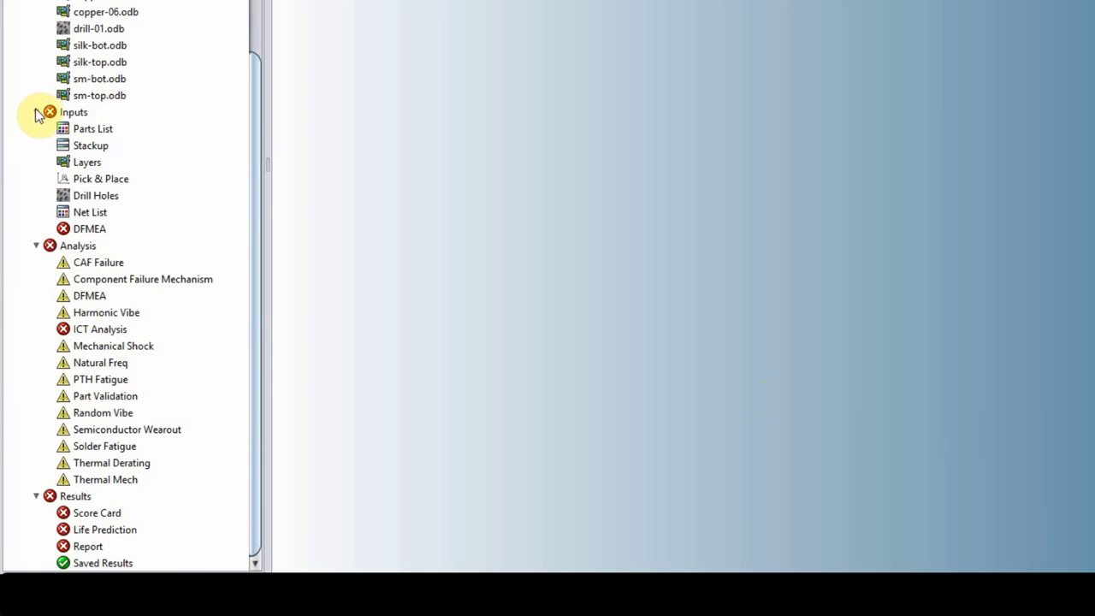
Collapse the PCB card's Inputs, Files and Results branches, then the PCB card itself under Tutorial.
left_click(36, 111)
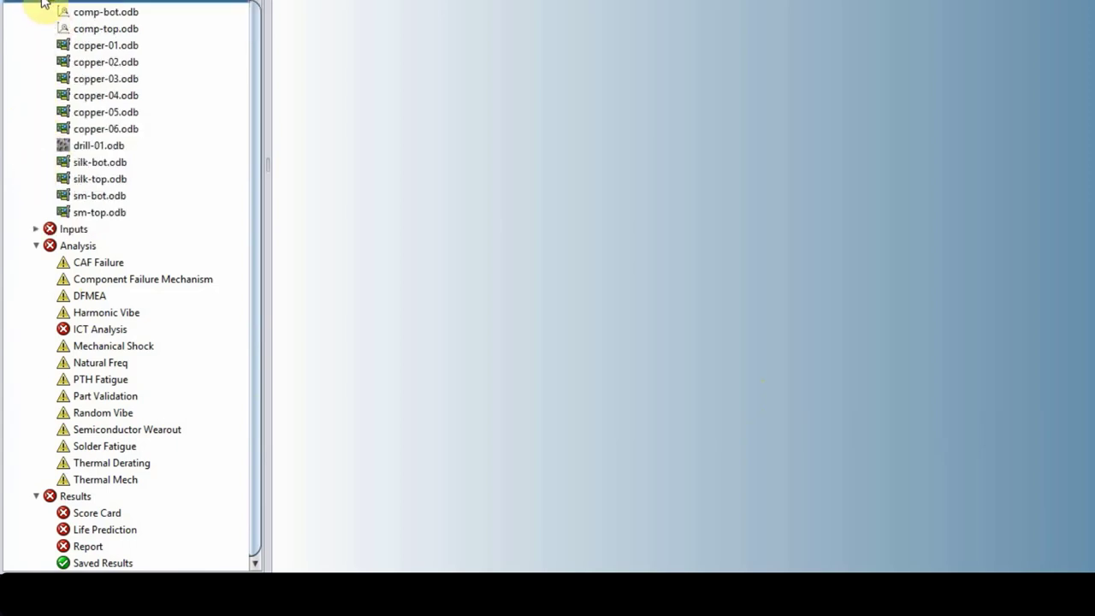
left_click(68, 212)
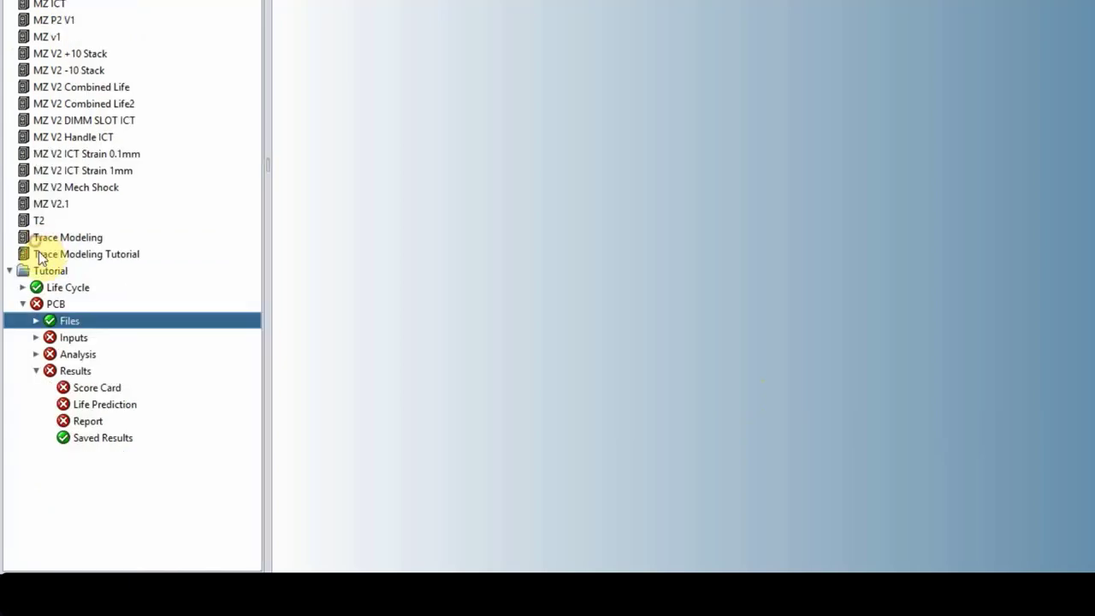
left_click(38, 370)
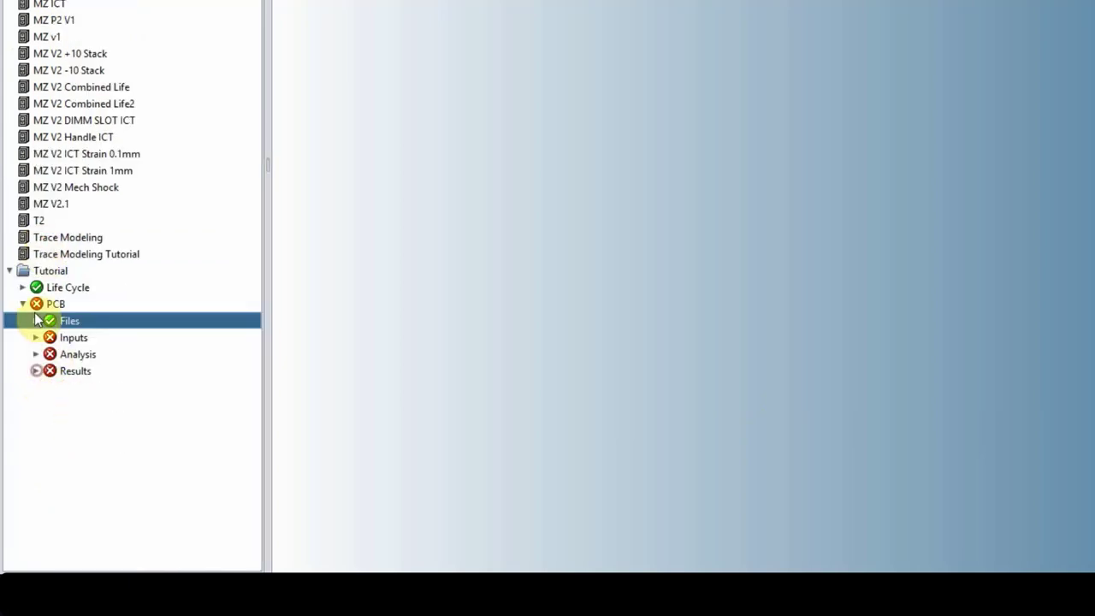
left_click(20, 305)
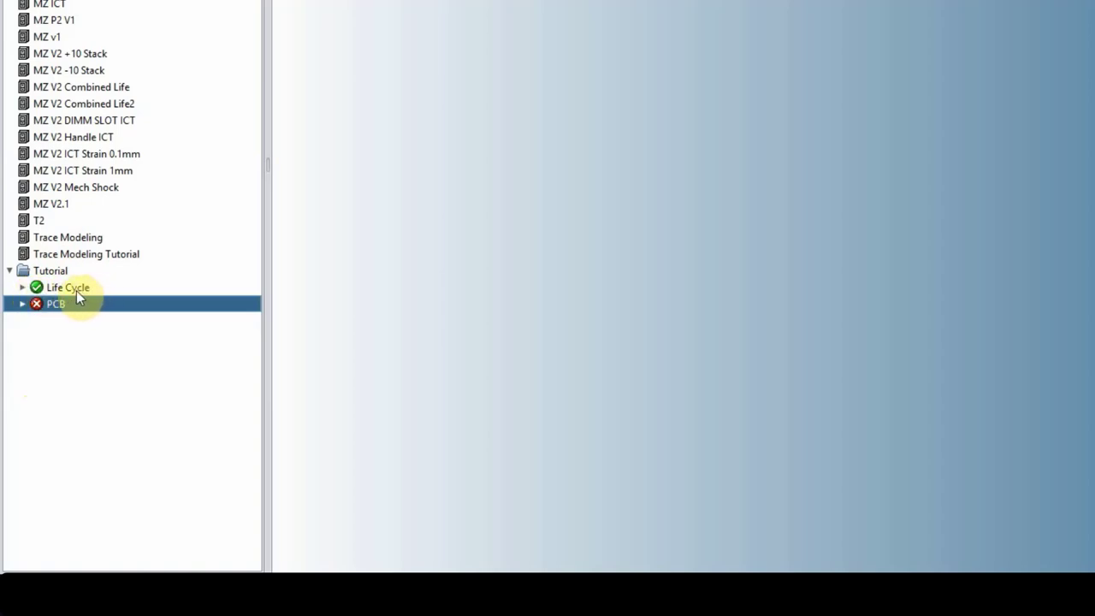
left_click(55, 305)
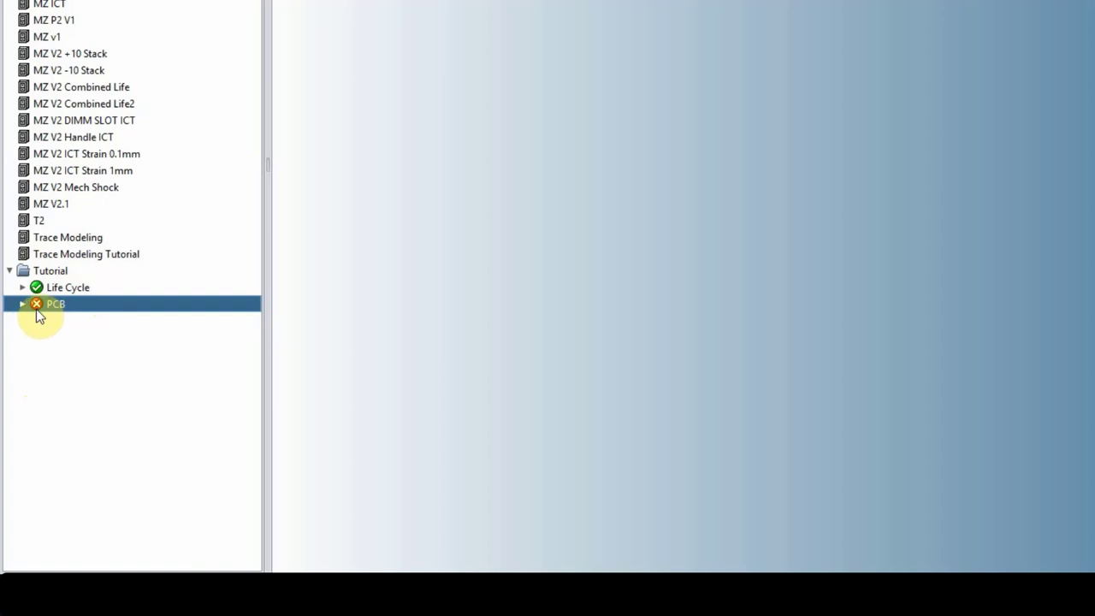
mouse_move(38, 304)
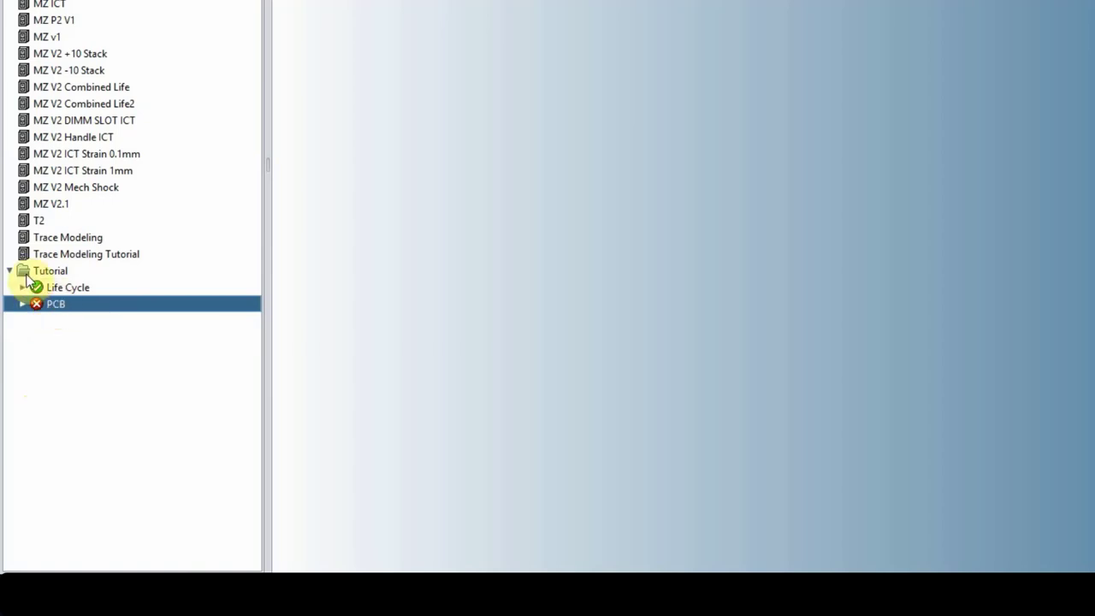
View the Tutorial project's Edit Project Details form via its right-click Project Properties action.
right_click(54, 305)
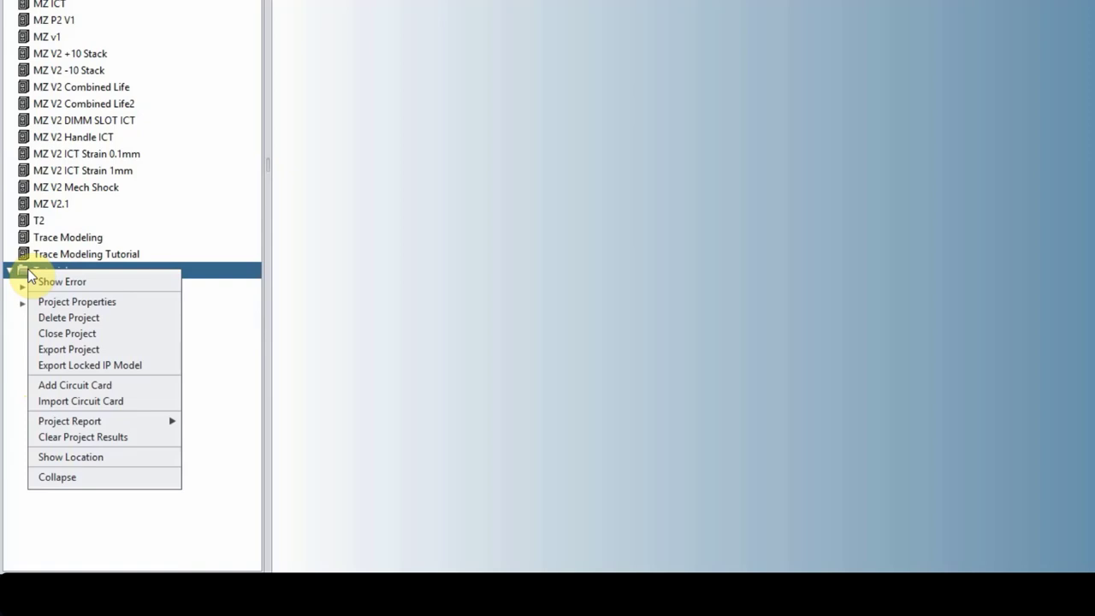
left_click(76, 302)
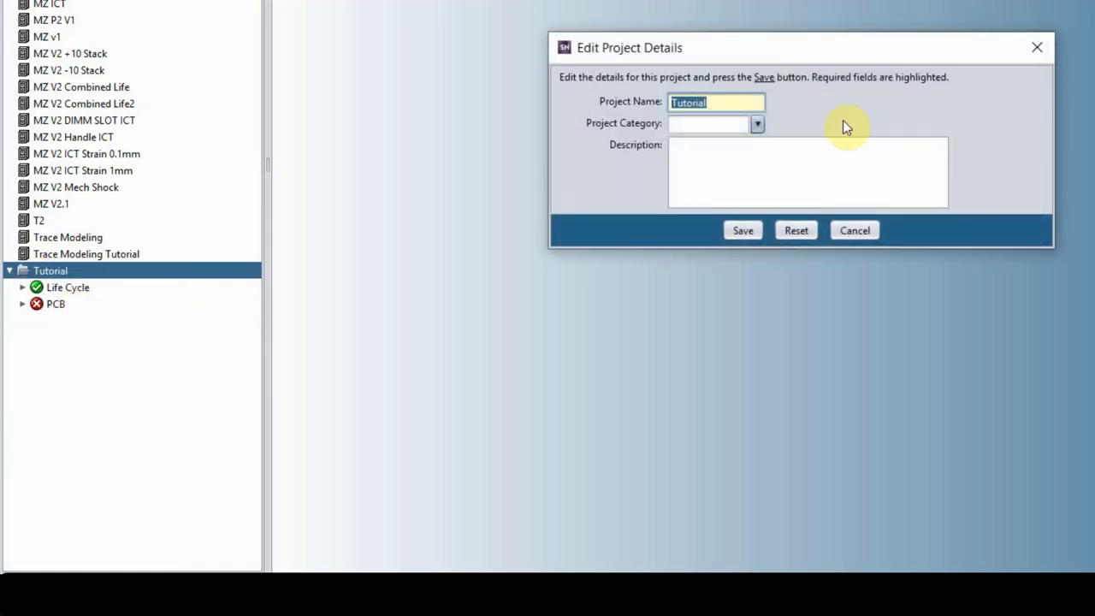
mouse_move(756, 103)
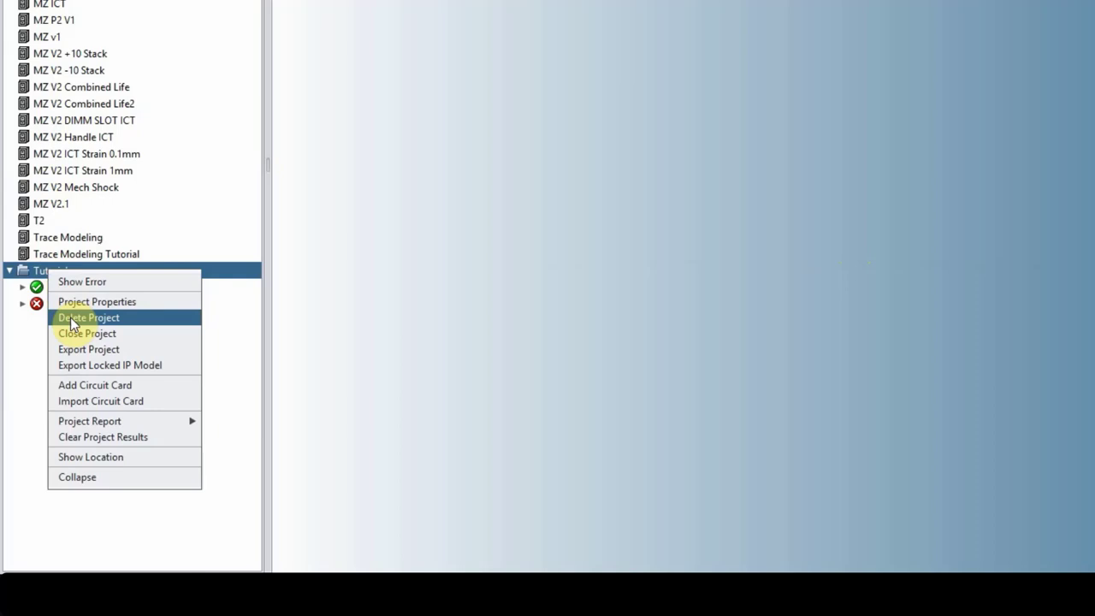
mouse_move(71, 352)
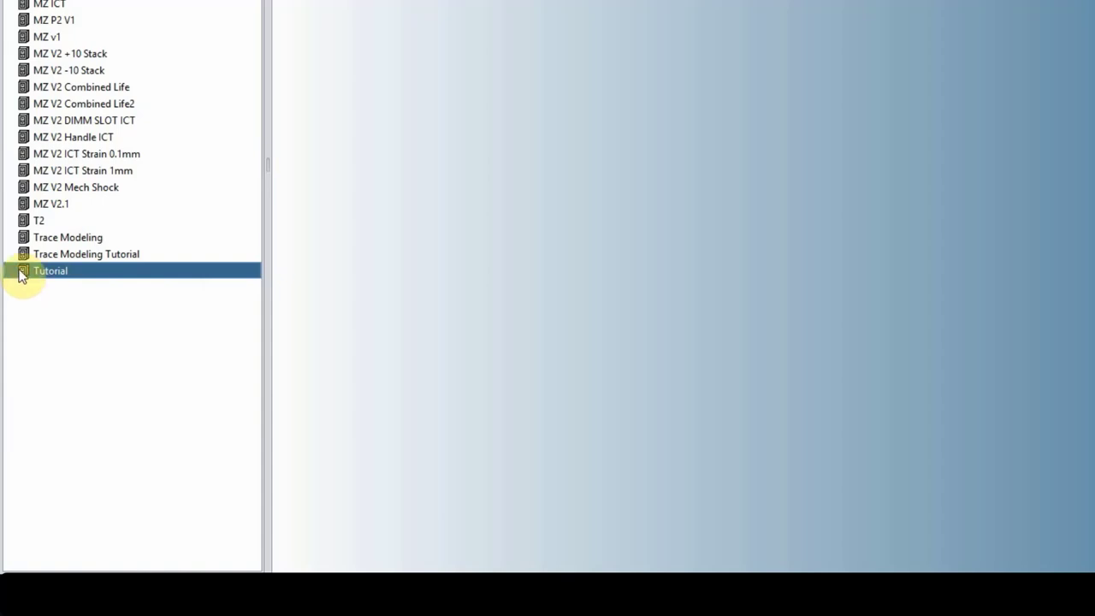
Reopen the closed Tutorial project by double-clicking it so its Life Cycle and PCB card reappear, then select it.
left_click(86, 253)
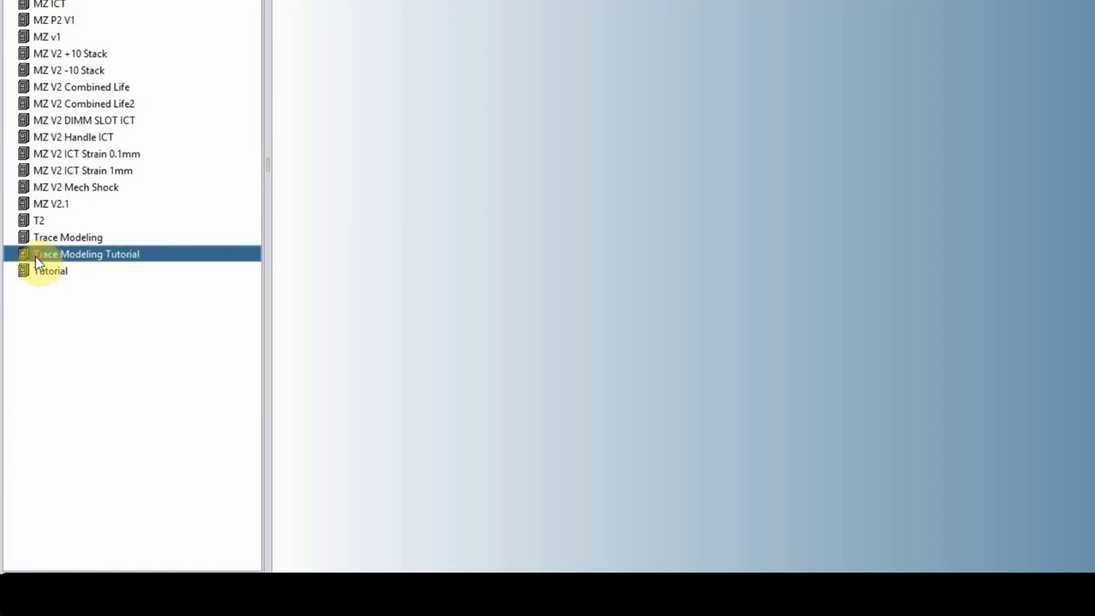
left_click(51, 270)
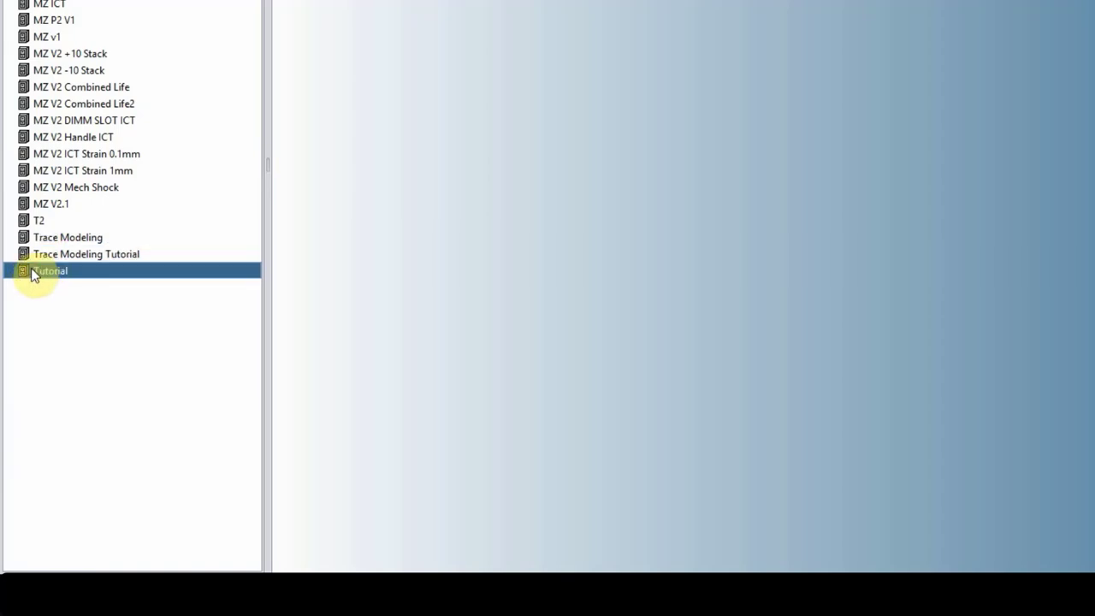
double_click(50, 271)
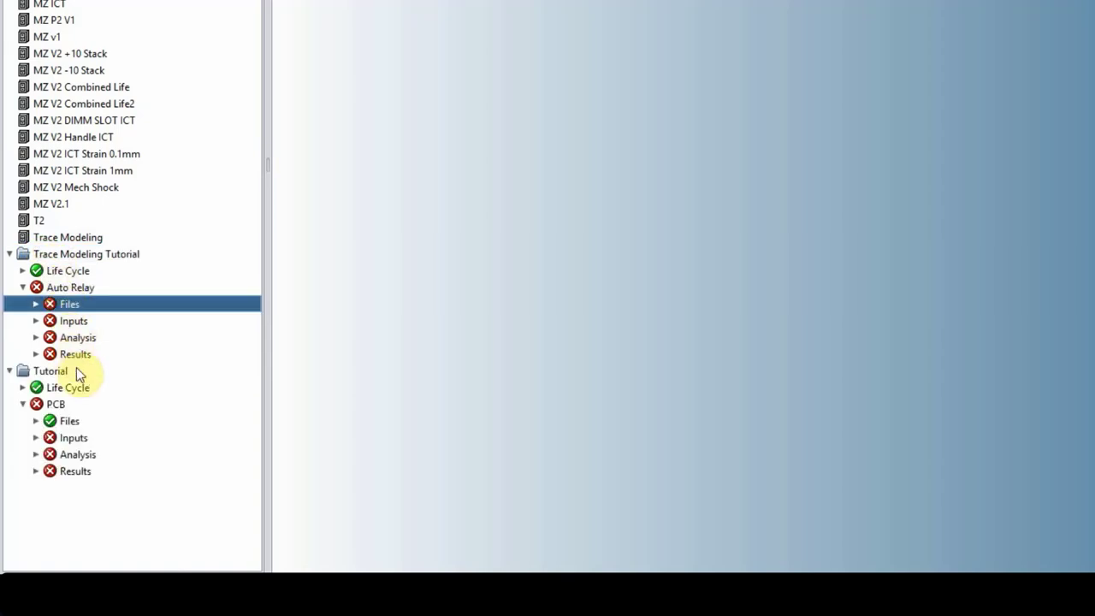
right_click(85, 253)
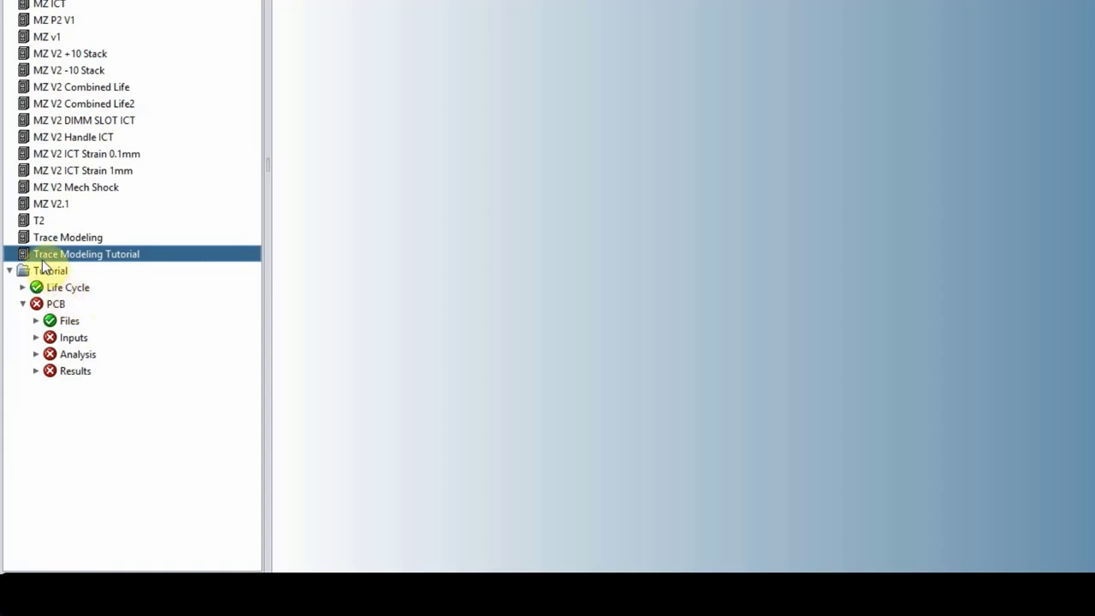
left_click(49, 270)
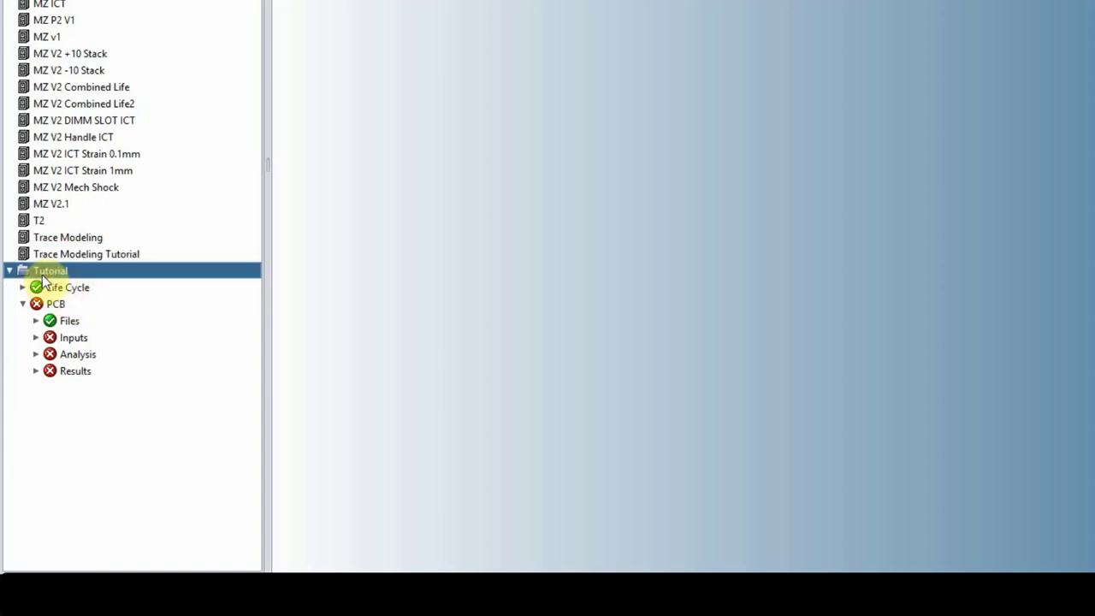
right_click(49, 270)
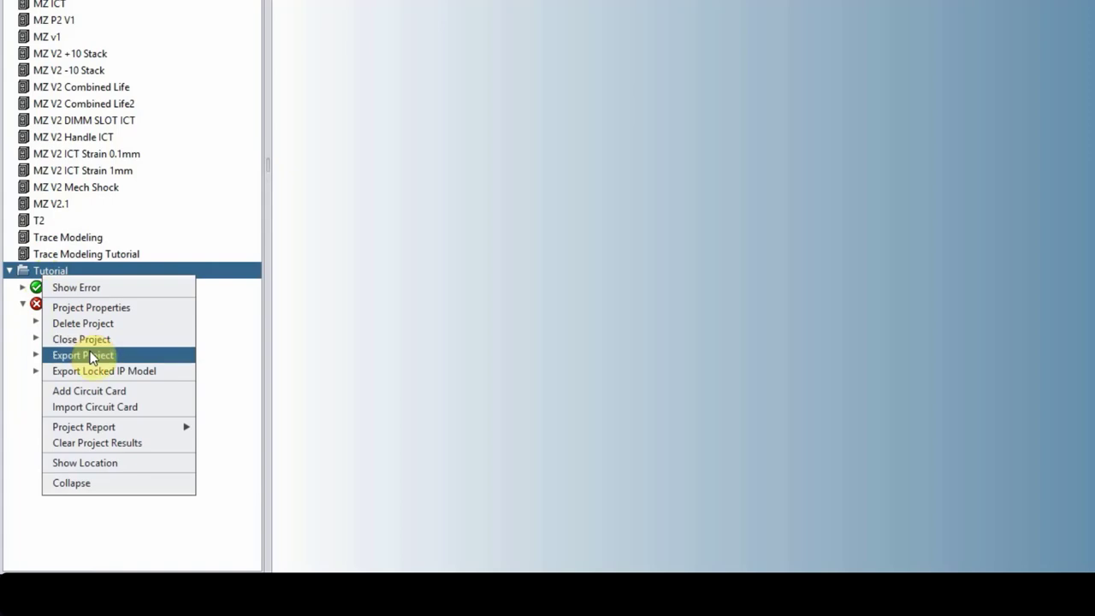
left_click(82, 354)
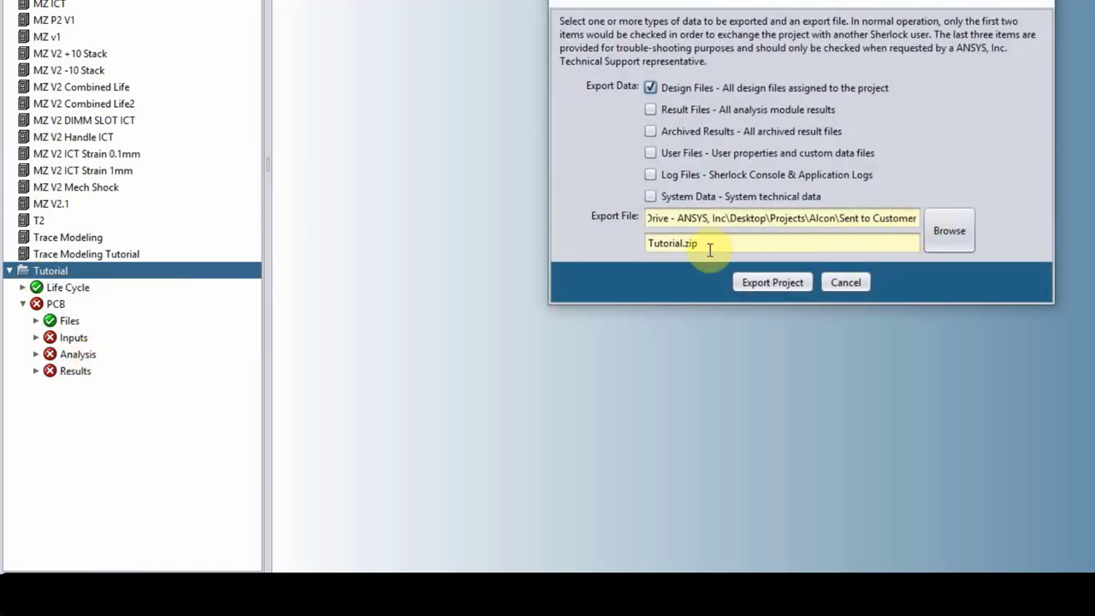
mouse_move(845, 281)
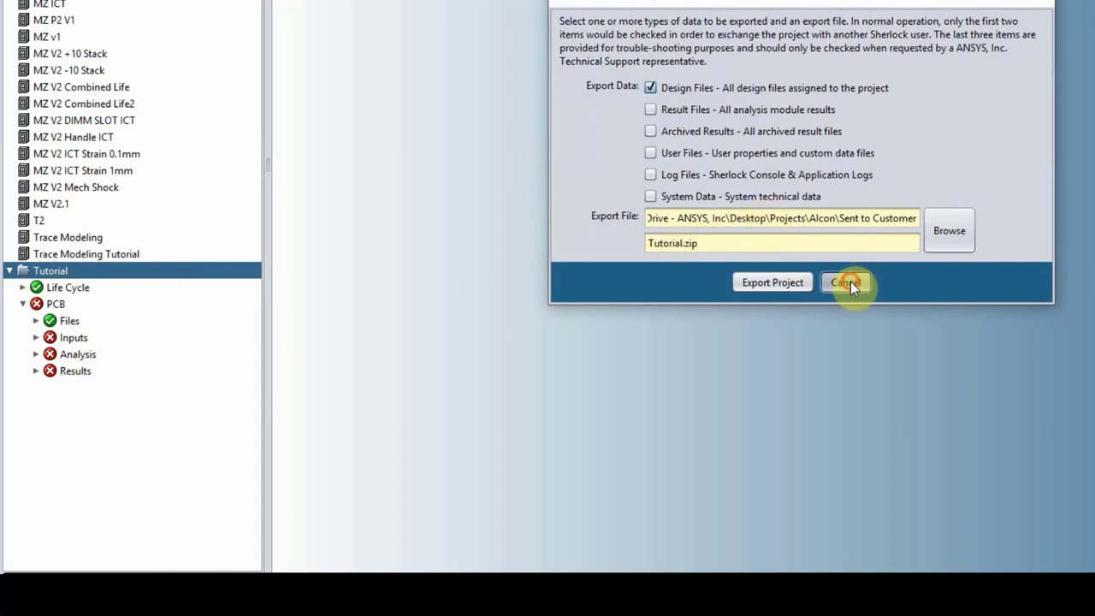
left_click(845, 282)
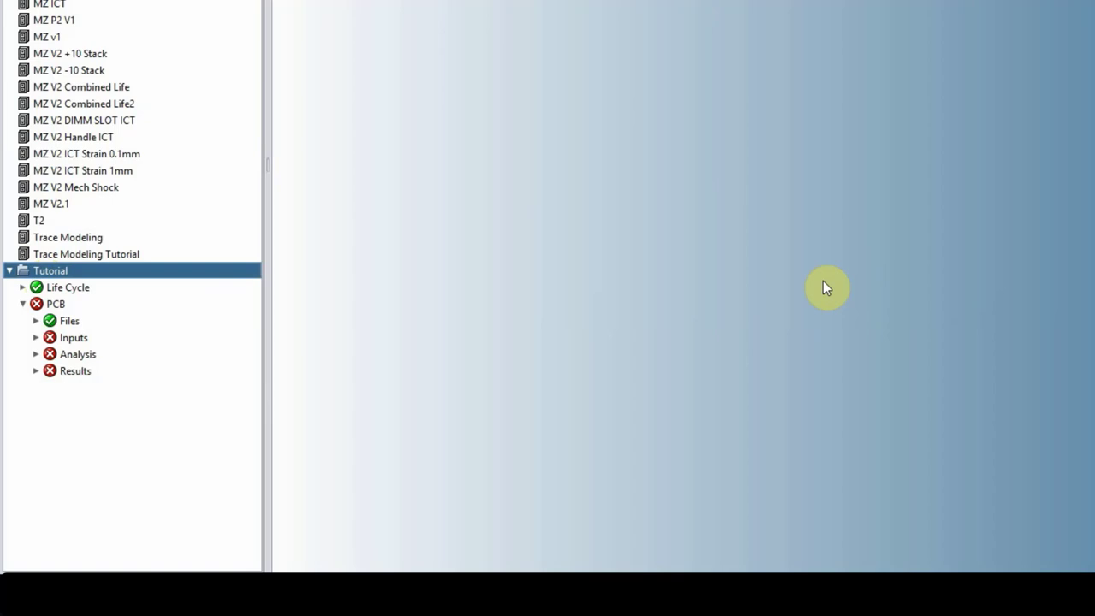
mouse_move(715, 226)
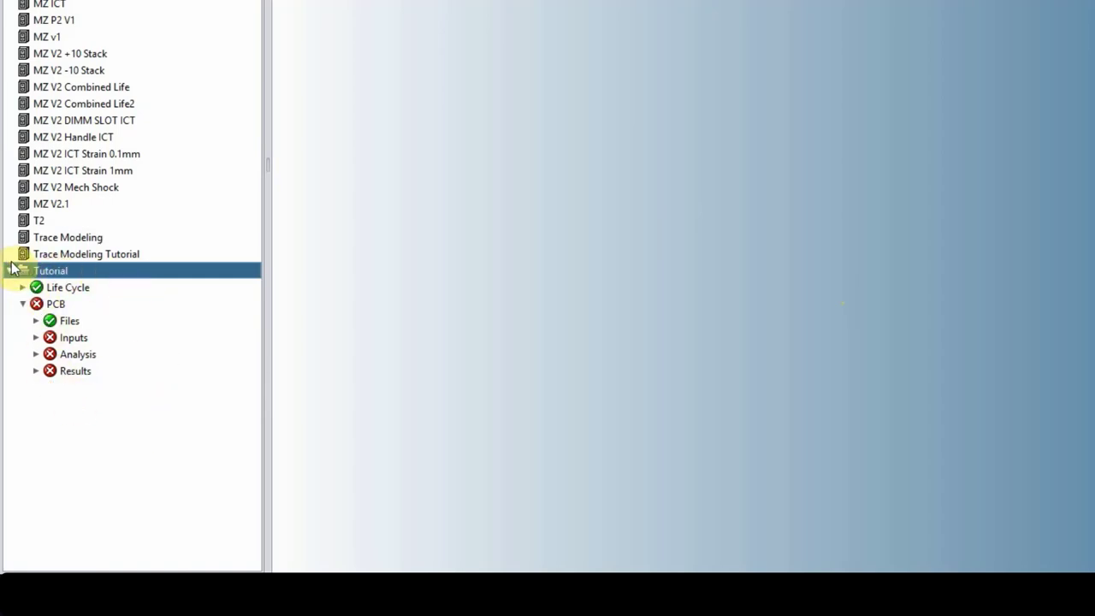
Right-click Tutorial to list its actions, with Export Locked IP Model in view.
right_click(51, 270)
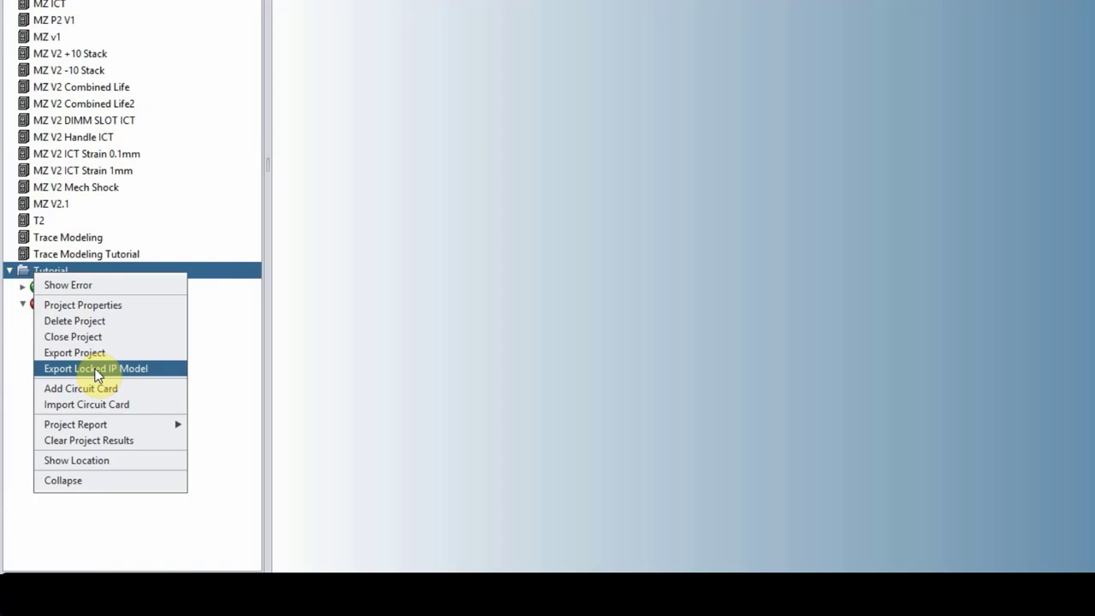
mouse_move(80, 388)
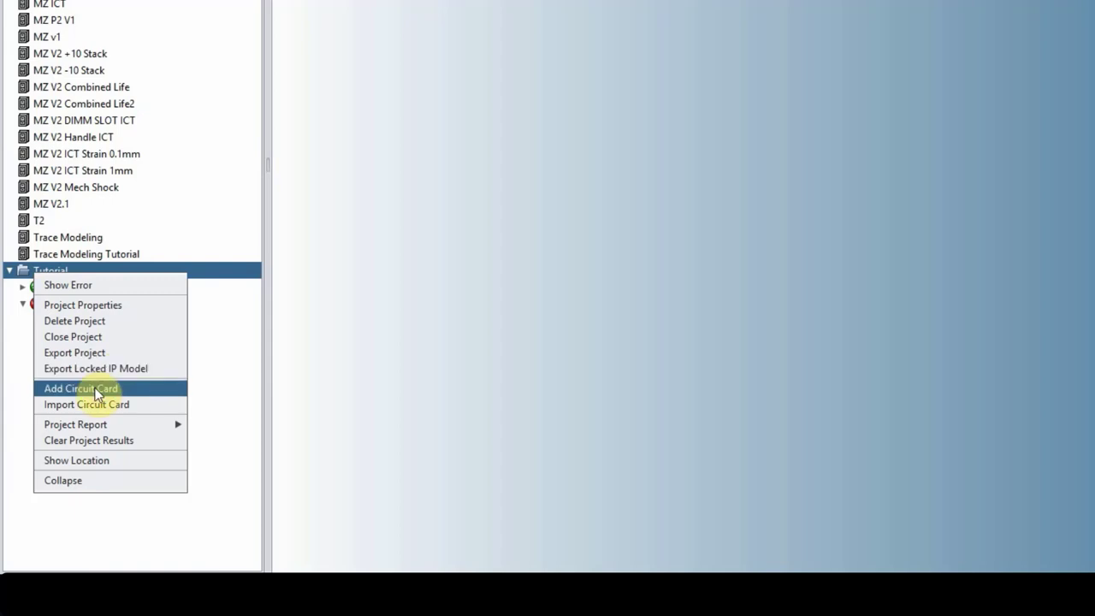
mouse_move(95, 369)
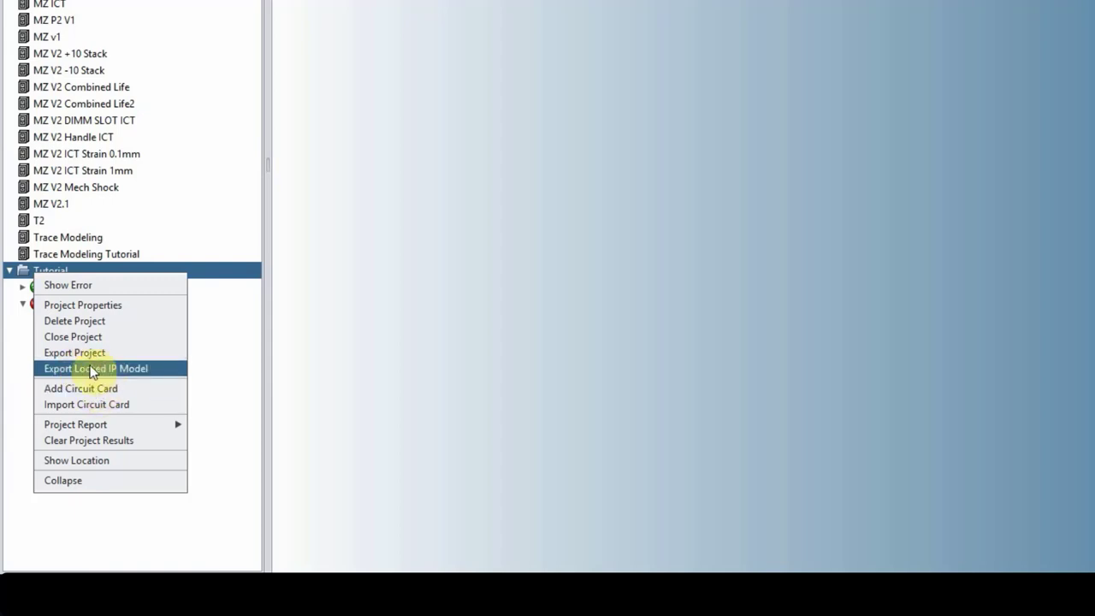
mouse_move(96, 373)
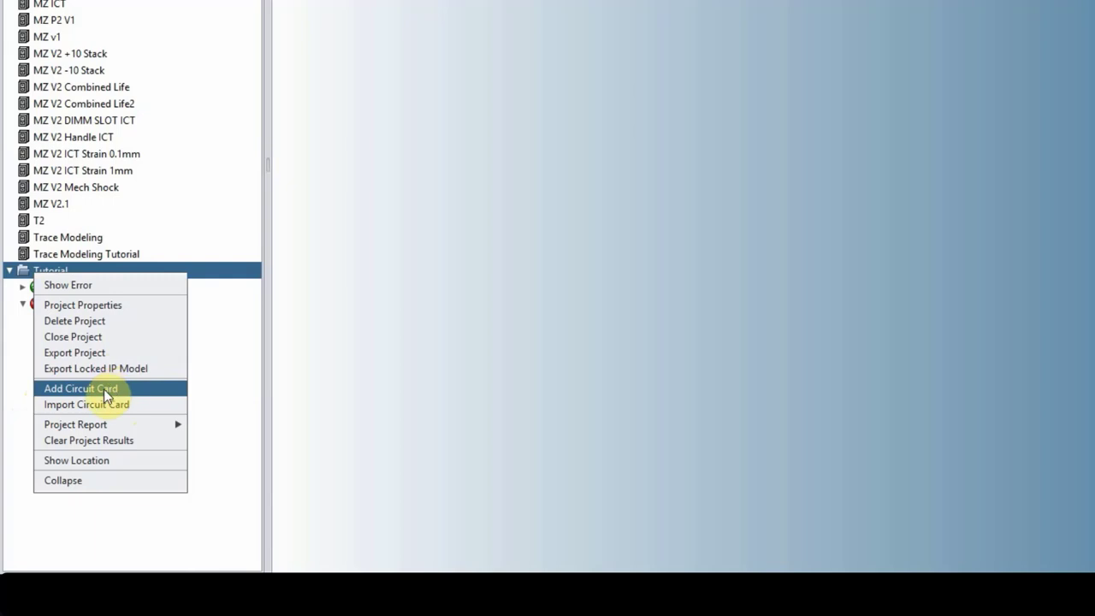
mouse_move(96, 403)
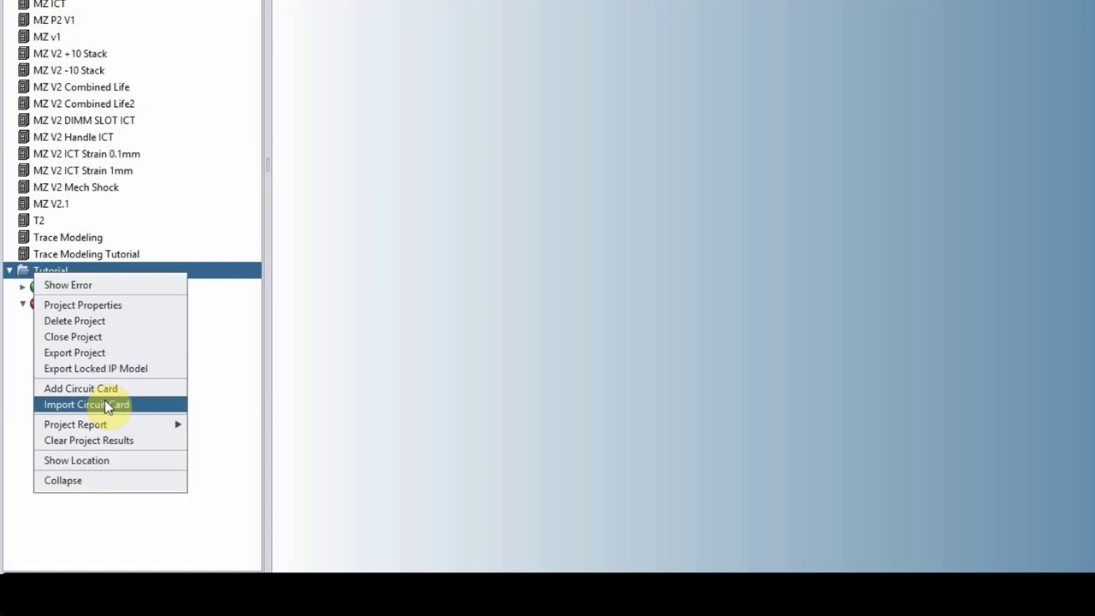
mouse_move(225, 315)
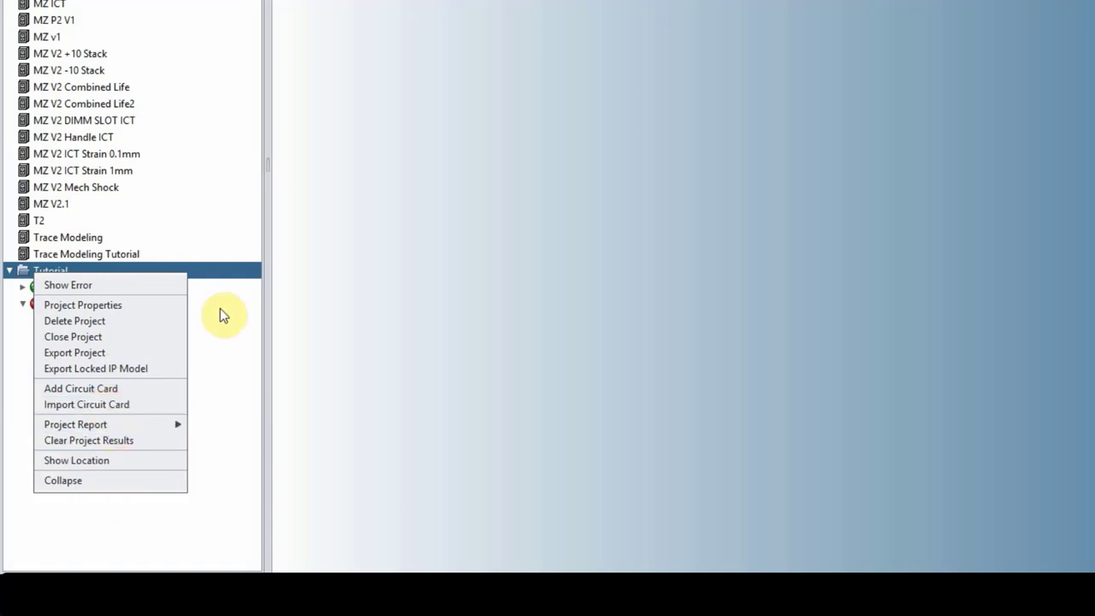